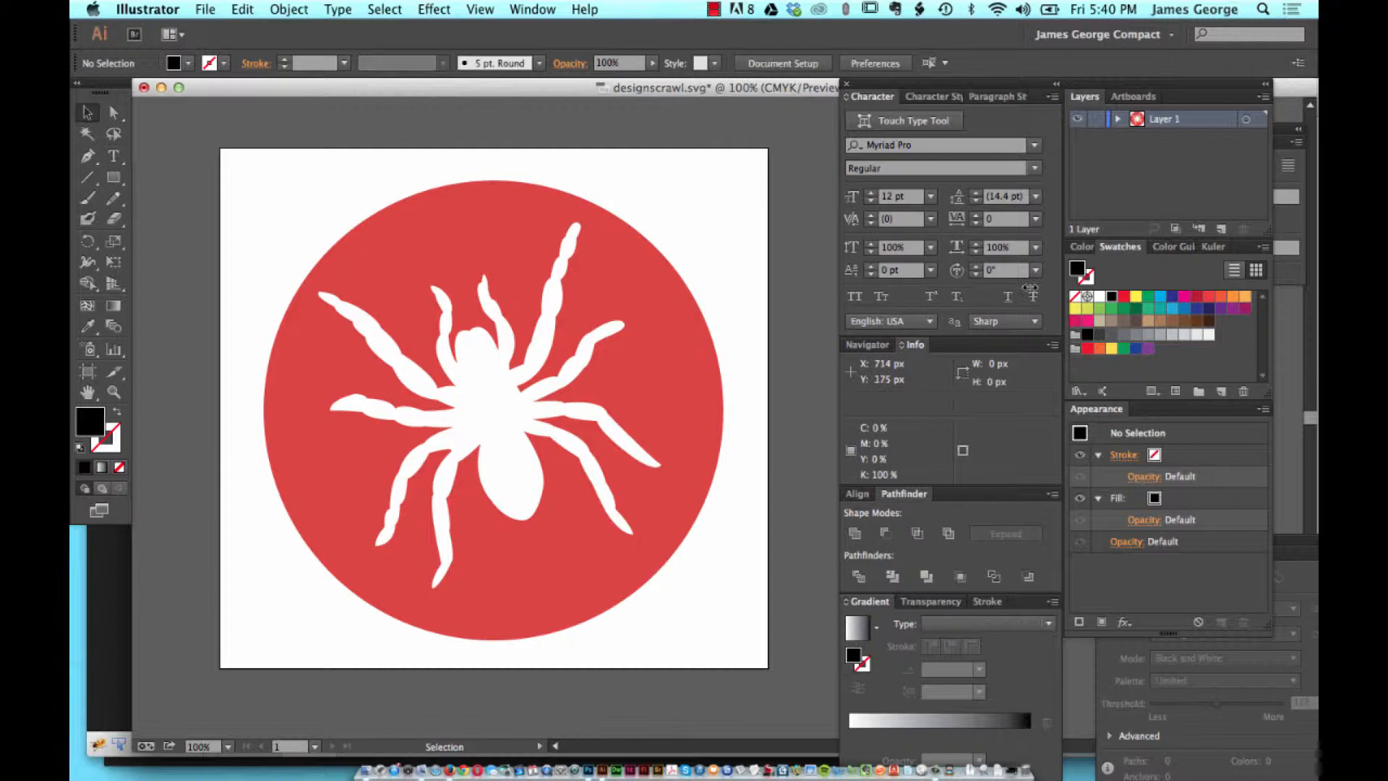
{"action": "mouse_move", "coordinate": [367, 171]}
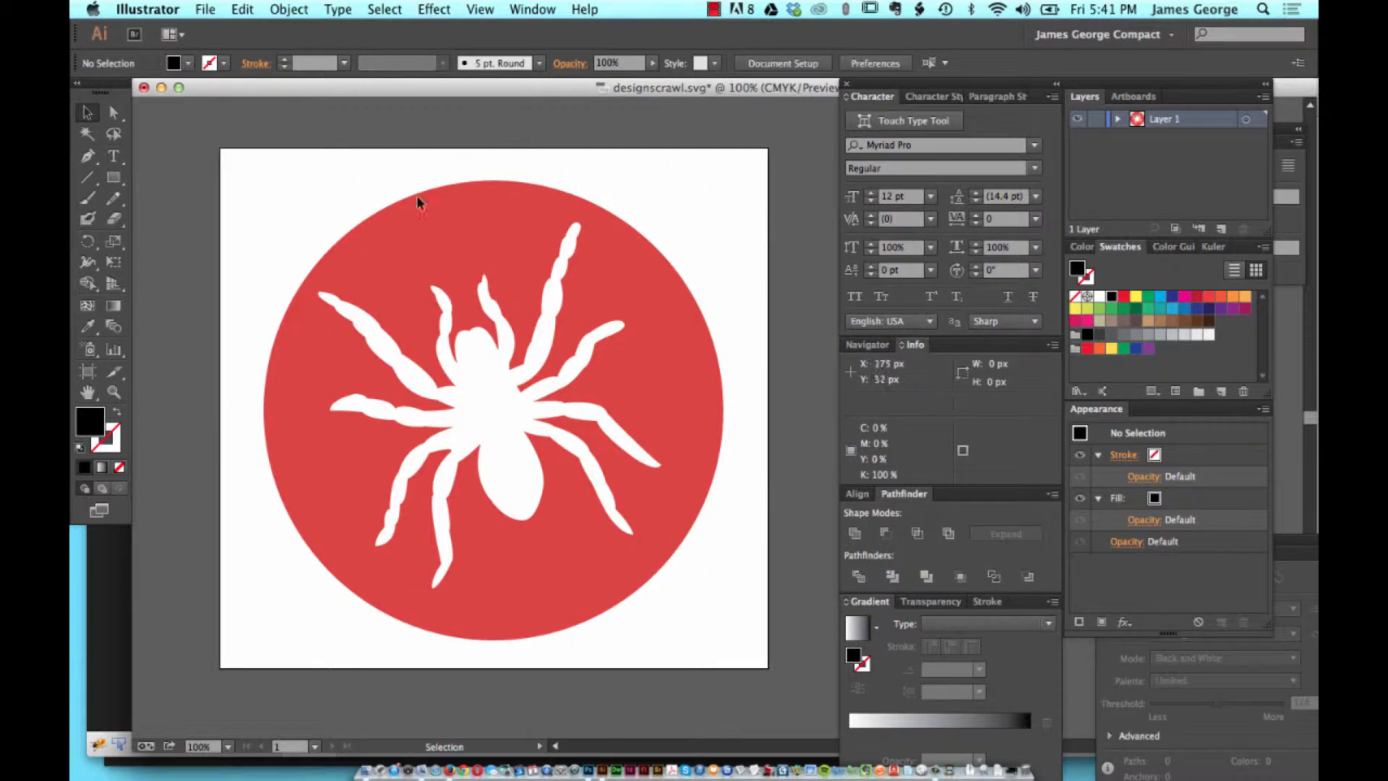
{"action": "mouse_move", "coordinate": [454, 622]}
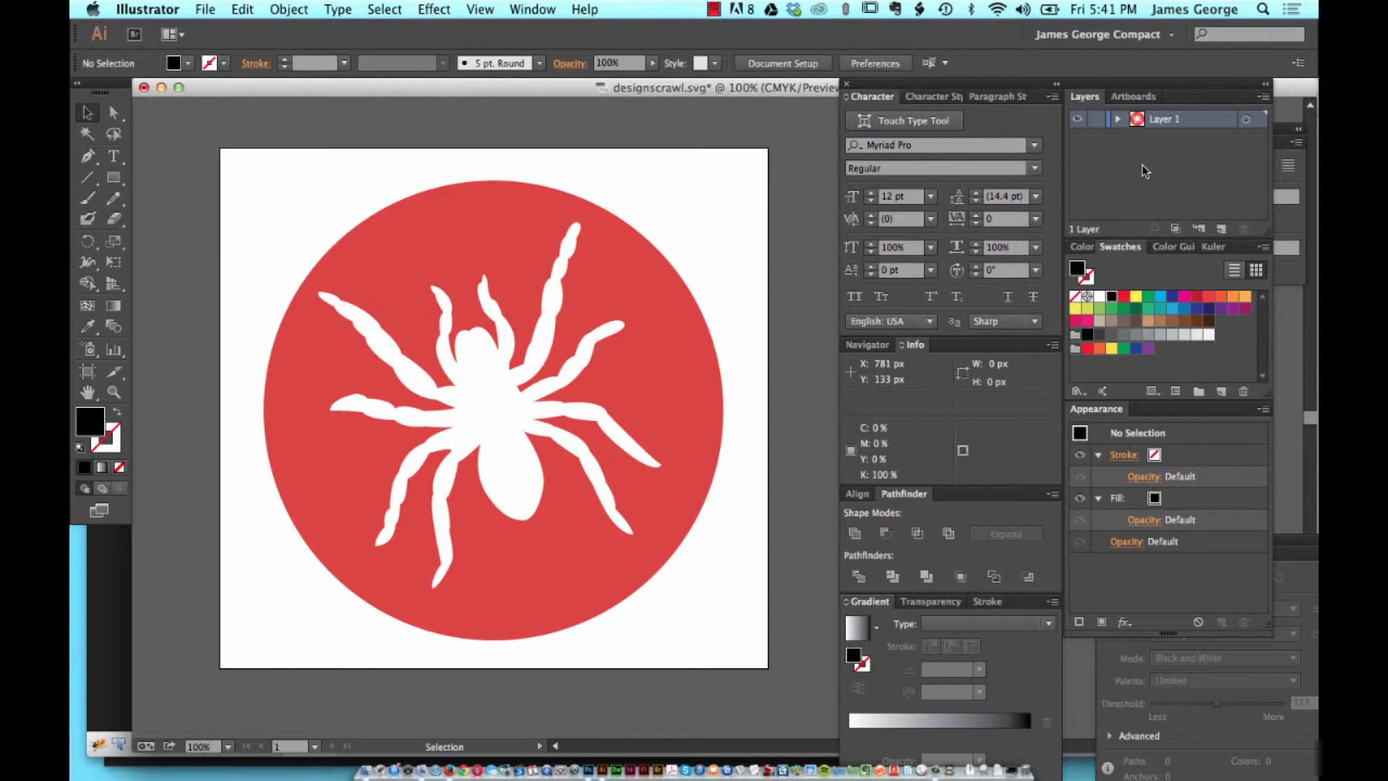
{"action": "mouse_move", "coordinate": [400, 219]}
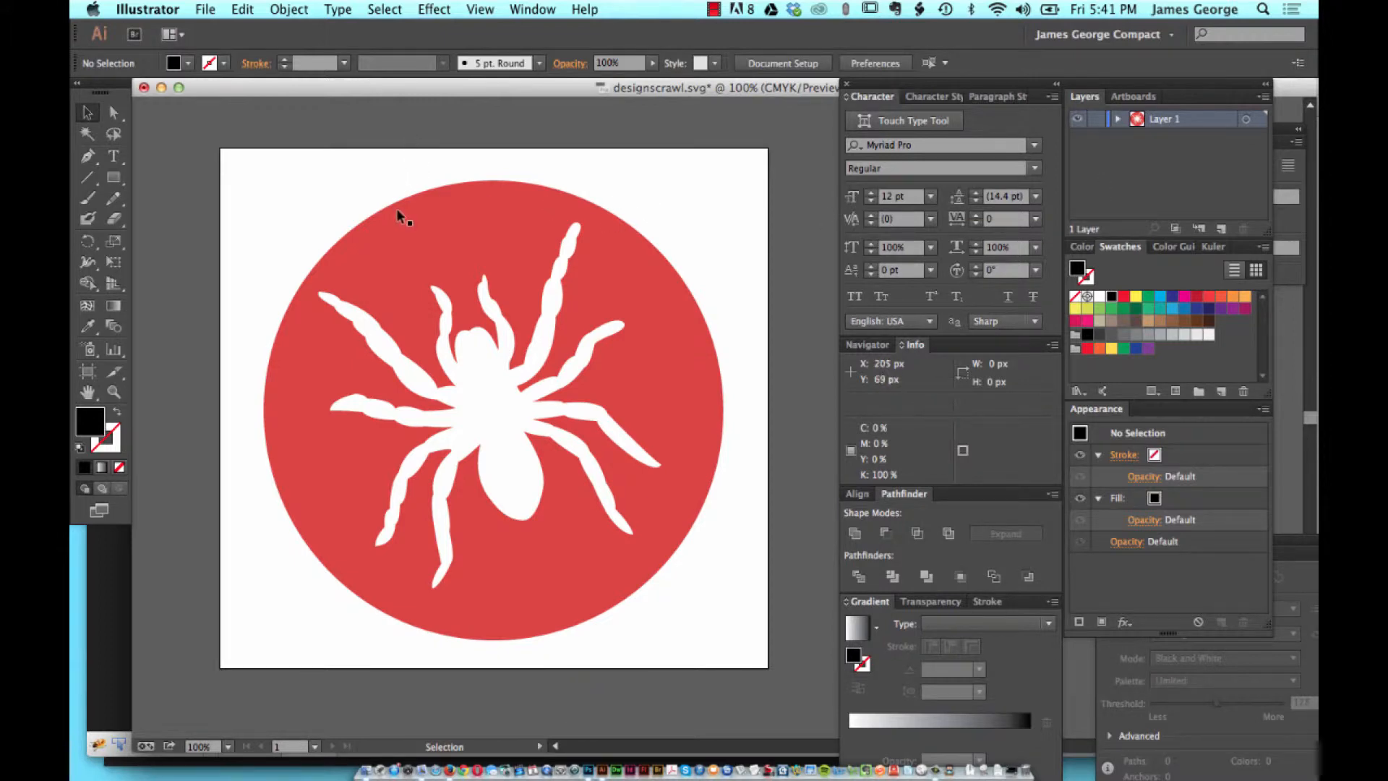
{"action": "mouse_move", "coordinate": [713, 403]}
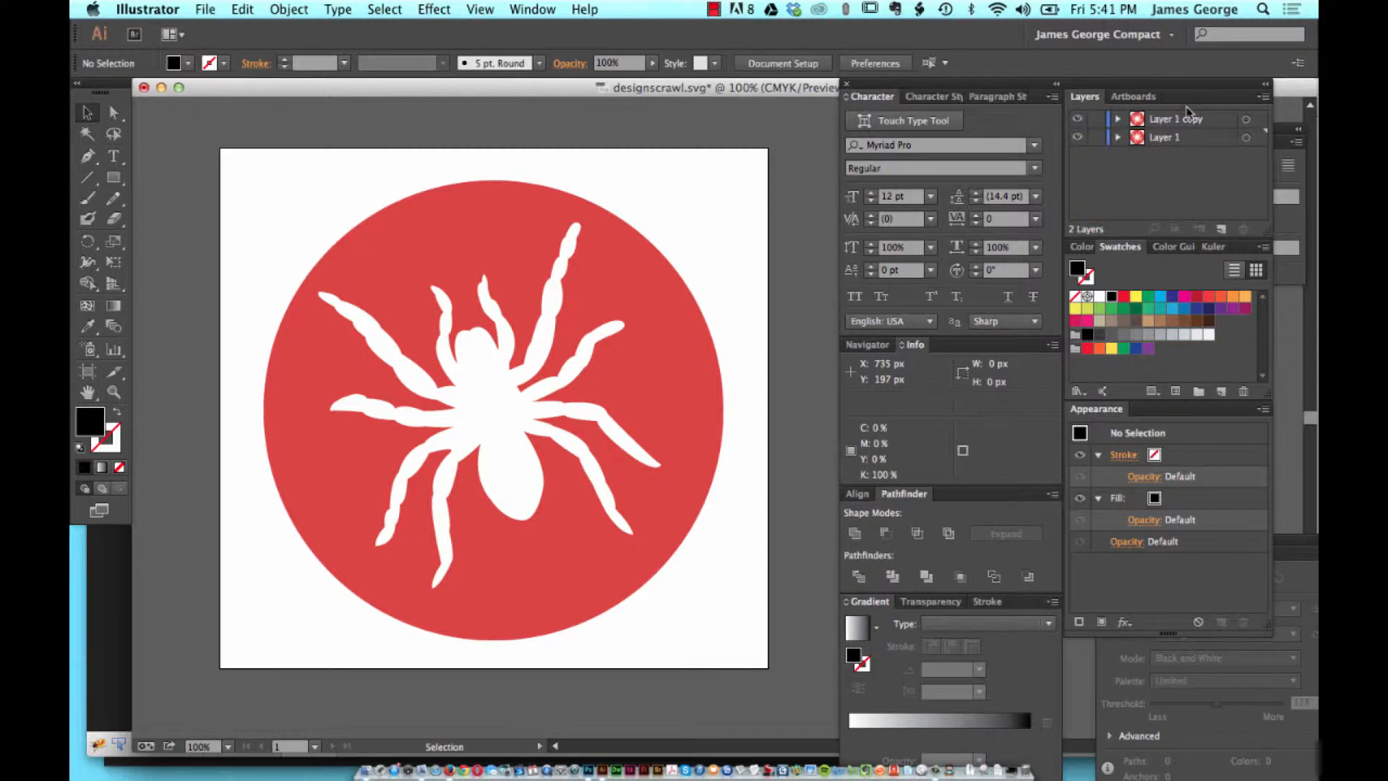
{"action": "mouse_move", "coordinate": [814, 272]}
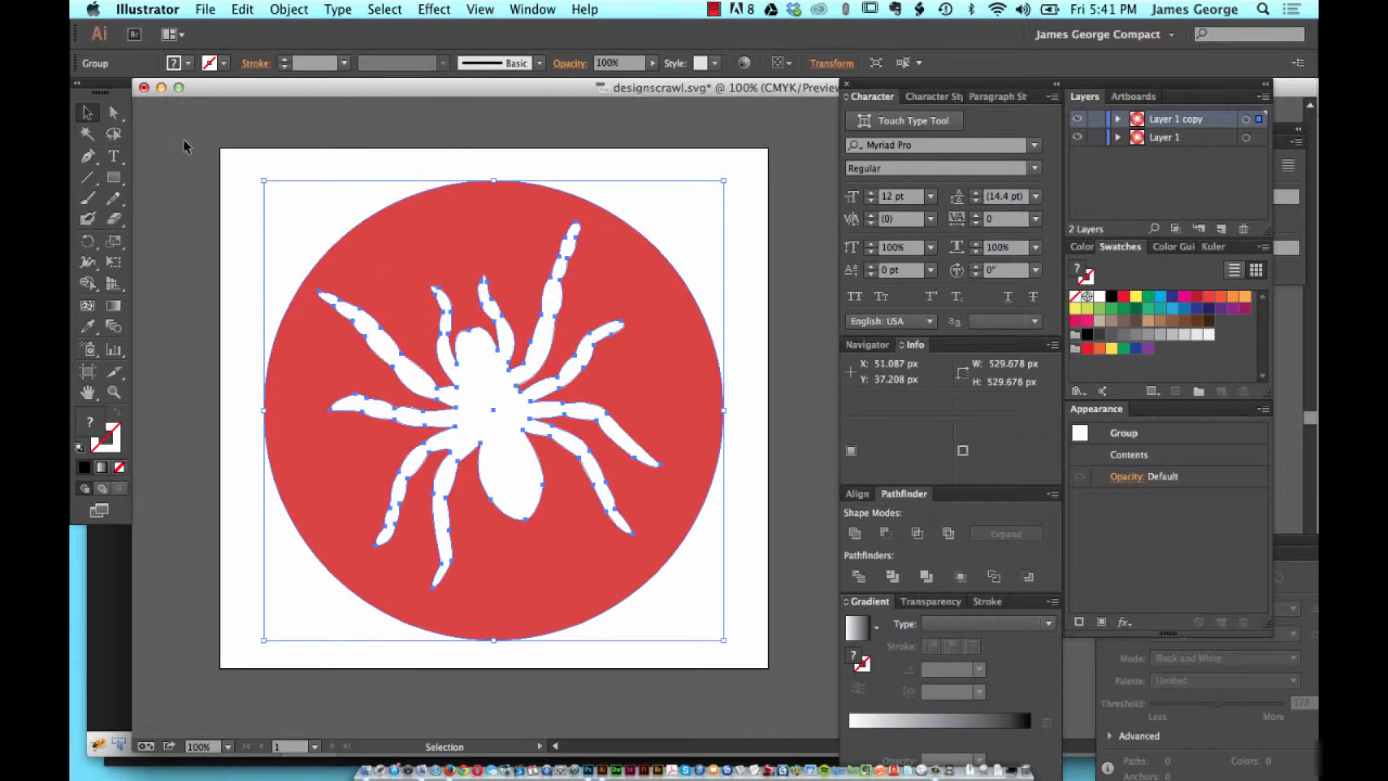
Deselect the spider artwork by clicking the empty canvas
{"action": "left_click", "coordinate": [333, 494]}
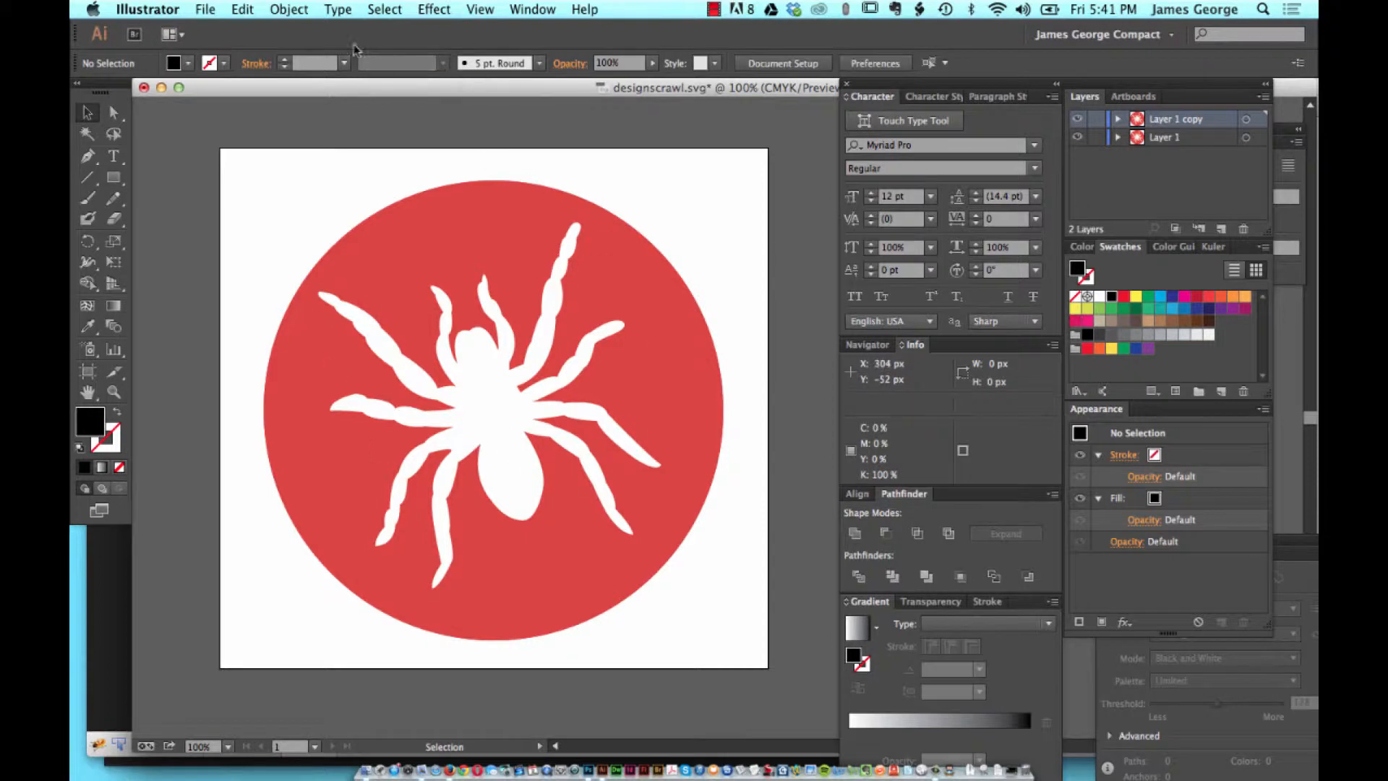
Open the SWF Presets dialog from the Edit menu, listing only the default preset
{"action": "left_click", "coordinate": [288, 10]}
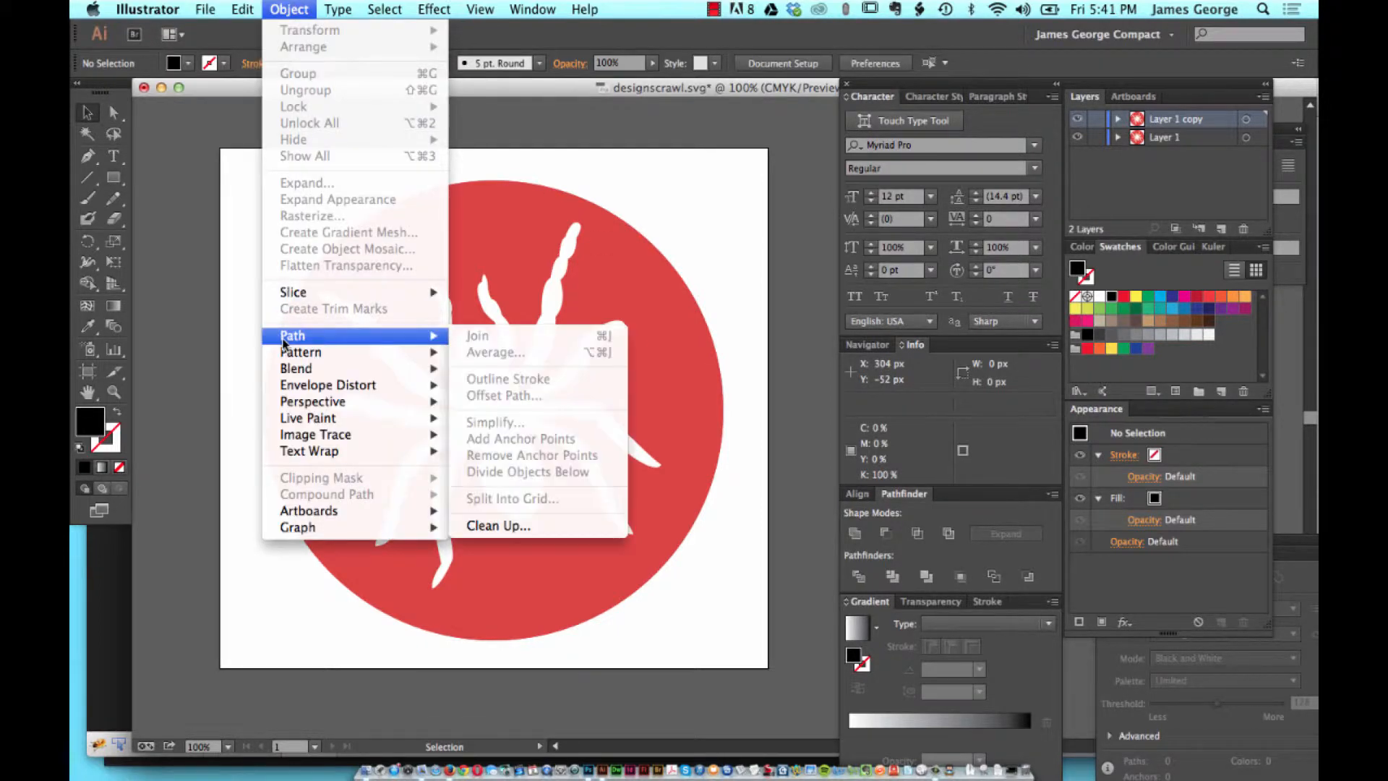
{"action": "left_click", "coordinate": [242, 10]}
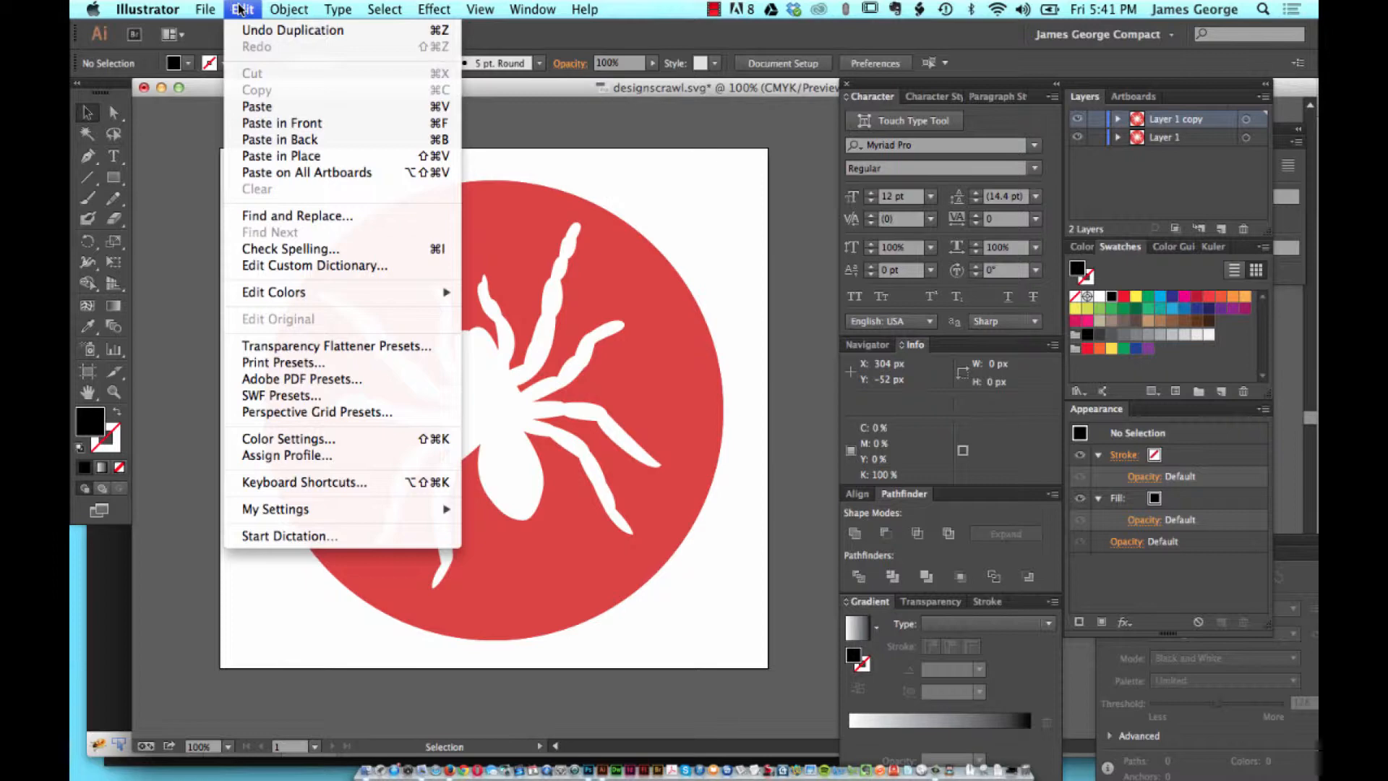
{"action": "mouse_move", "coordinate": [279, 139]}
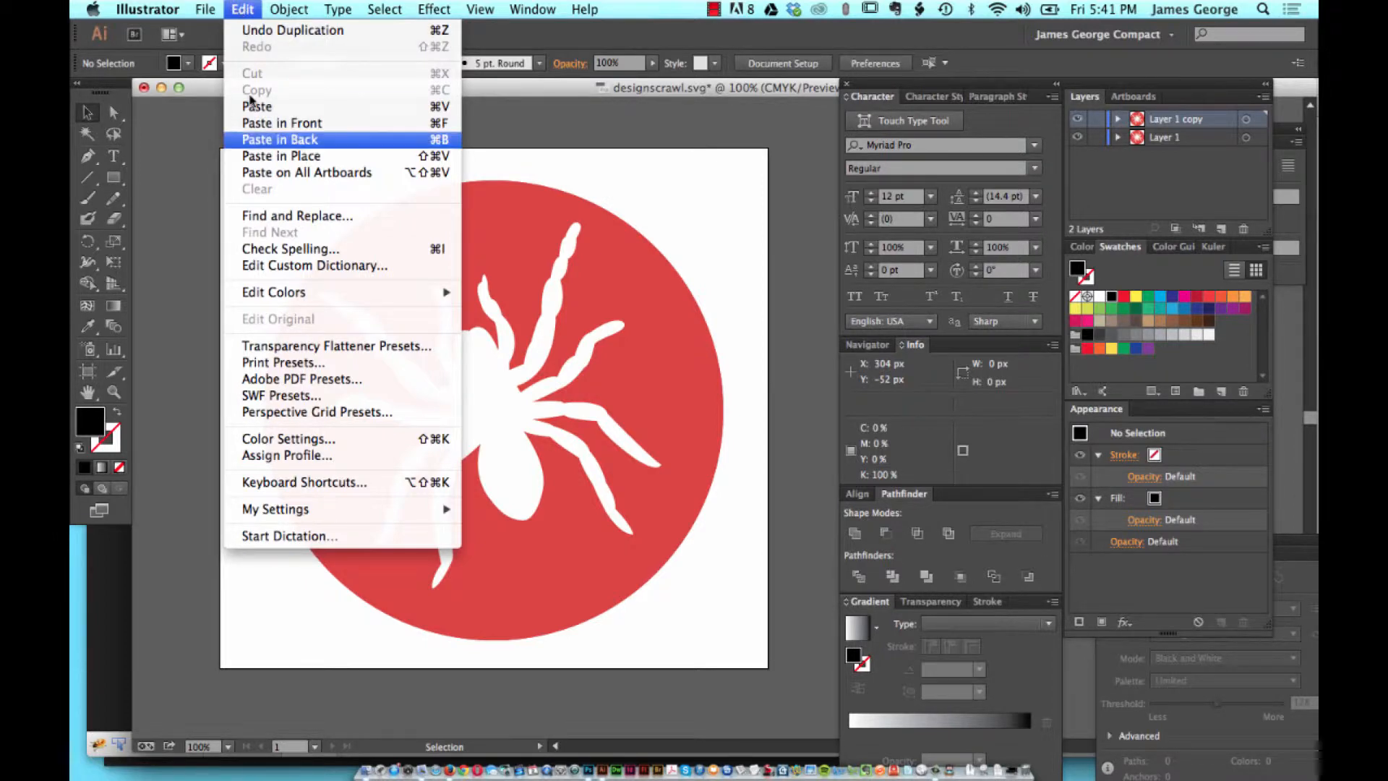
{"action": "mouse_move", "coordinate": [280, 396]}
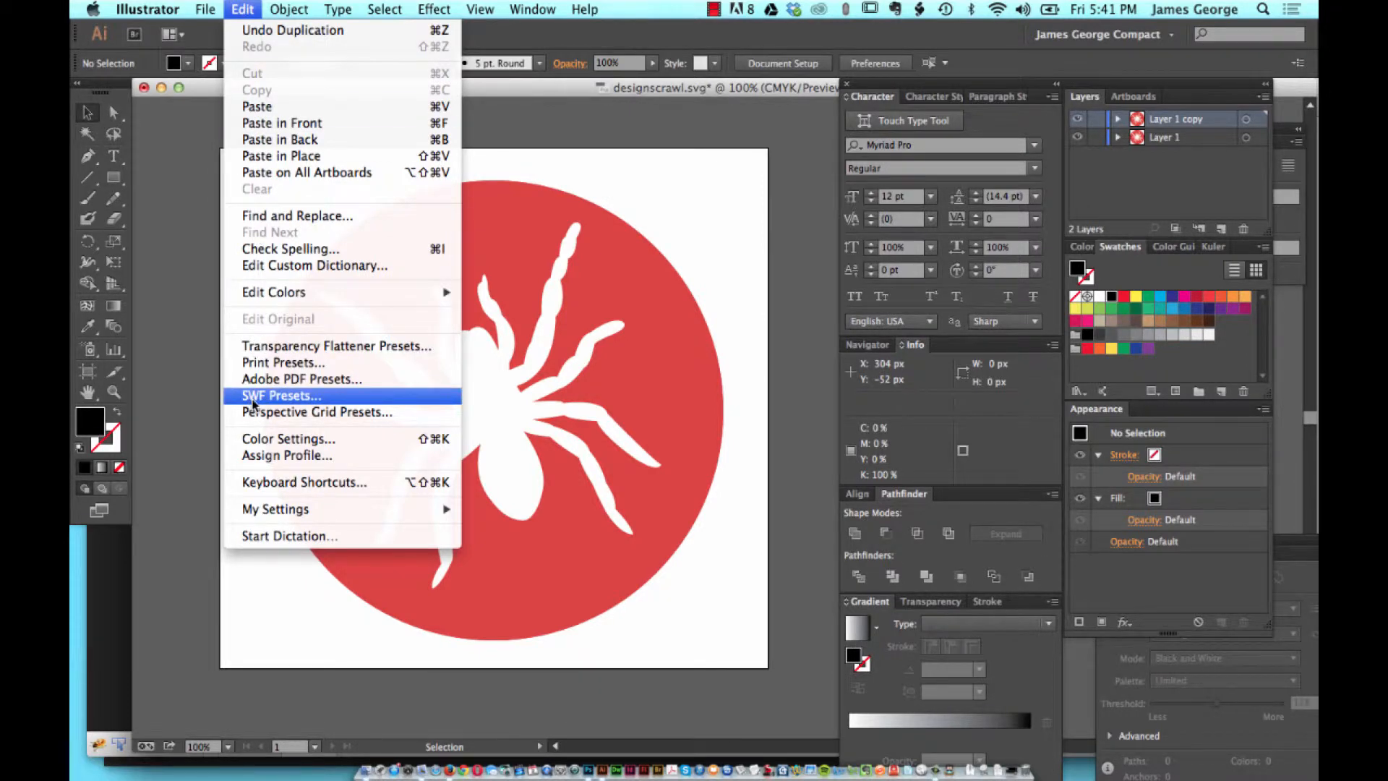
{"action": "left_click", "coordinate": [204, 10]}
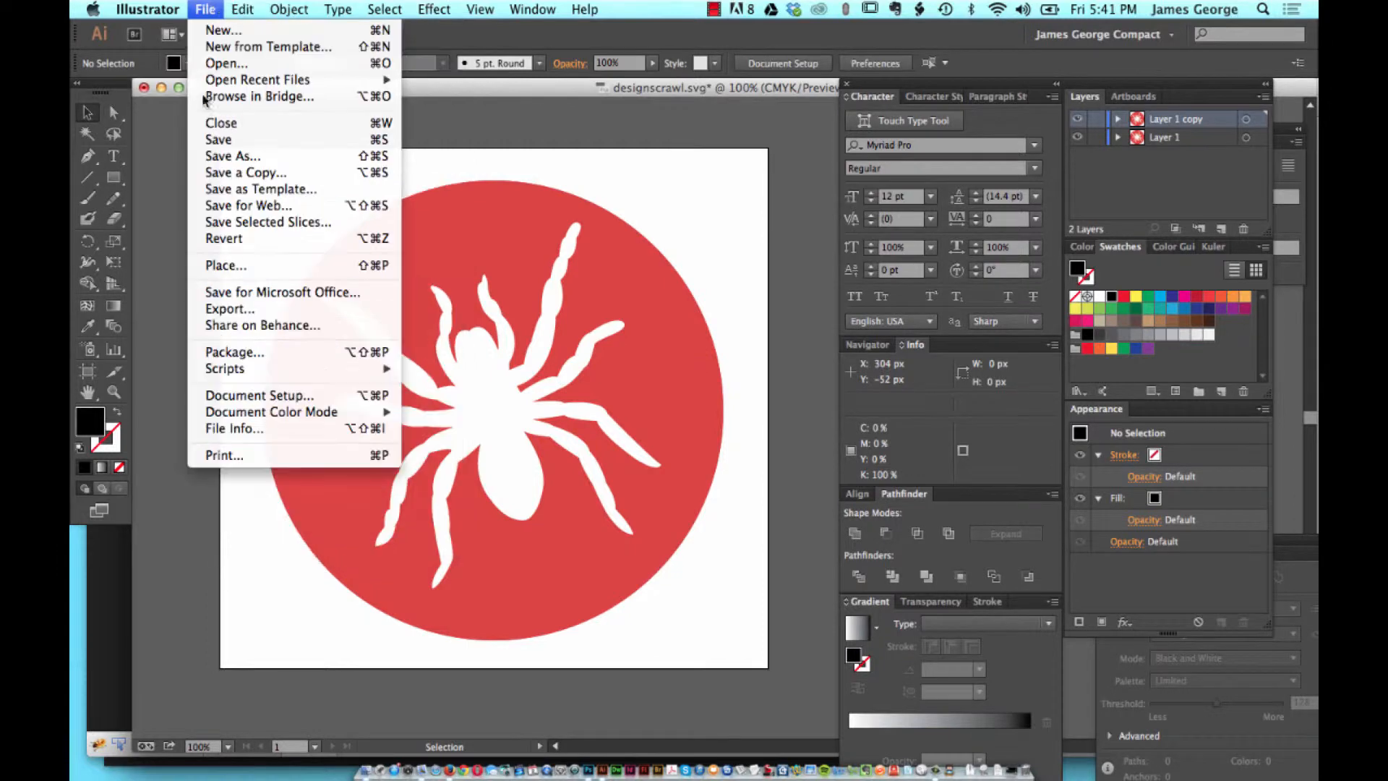
{"action": "left_click", "coordinate": [241, 10]}
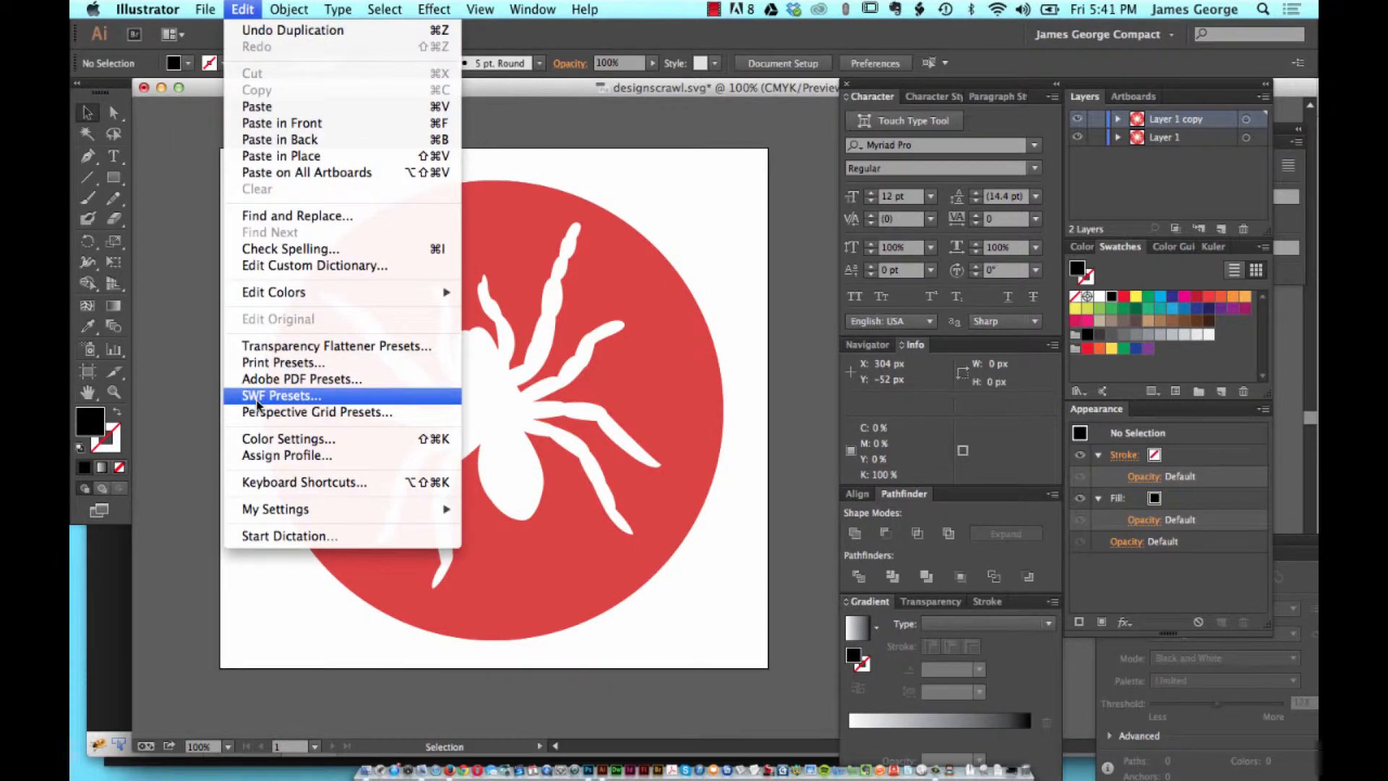
{"action": "left_click", "coordinate": [281, 397]}
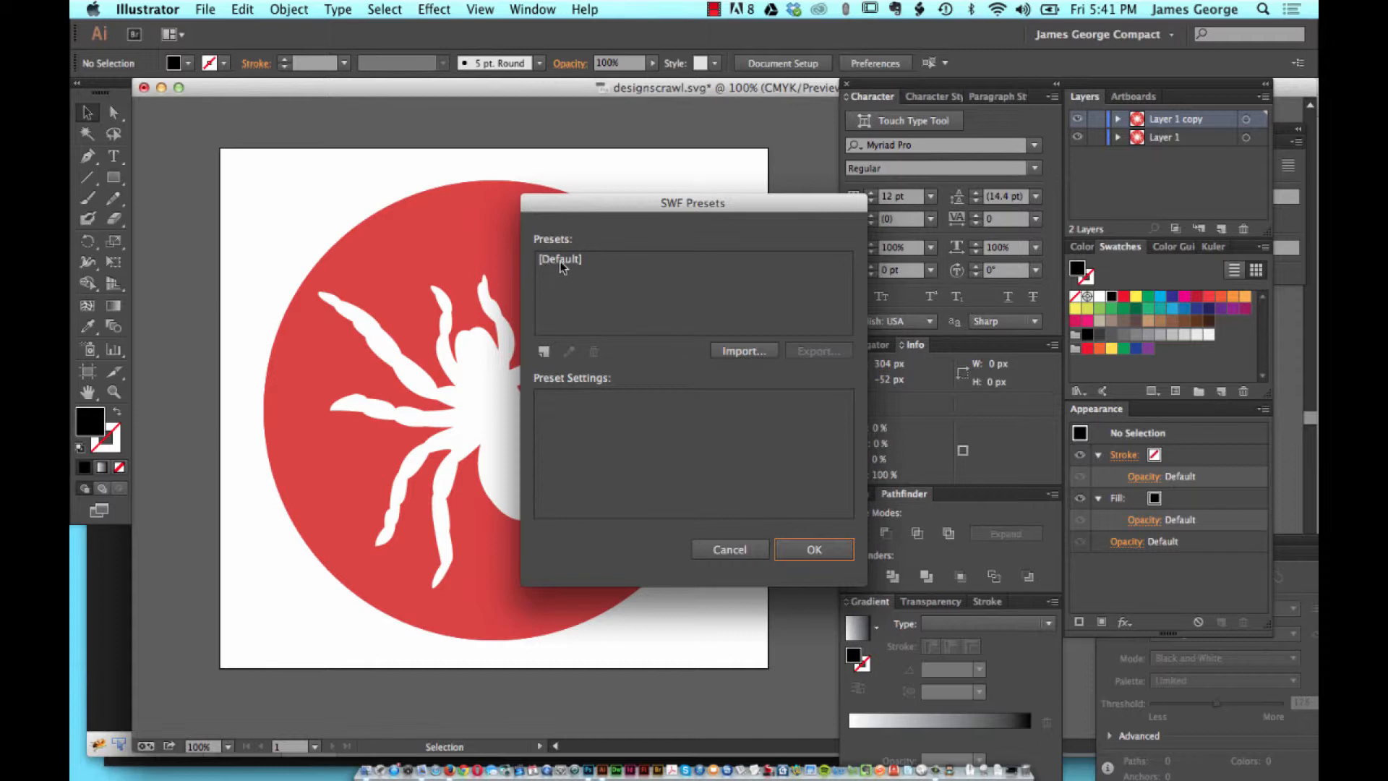
Create a new SWF preset, provisionally named '[Default] copy'
{"action": "left_click", "coordinate": [560, 259]}
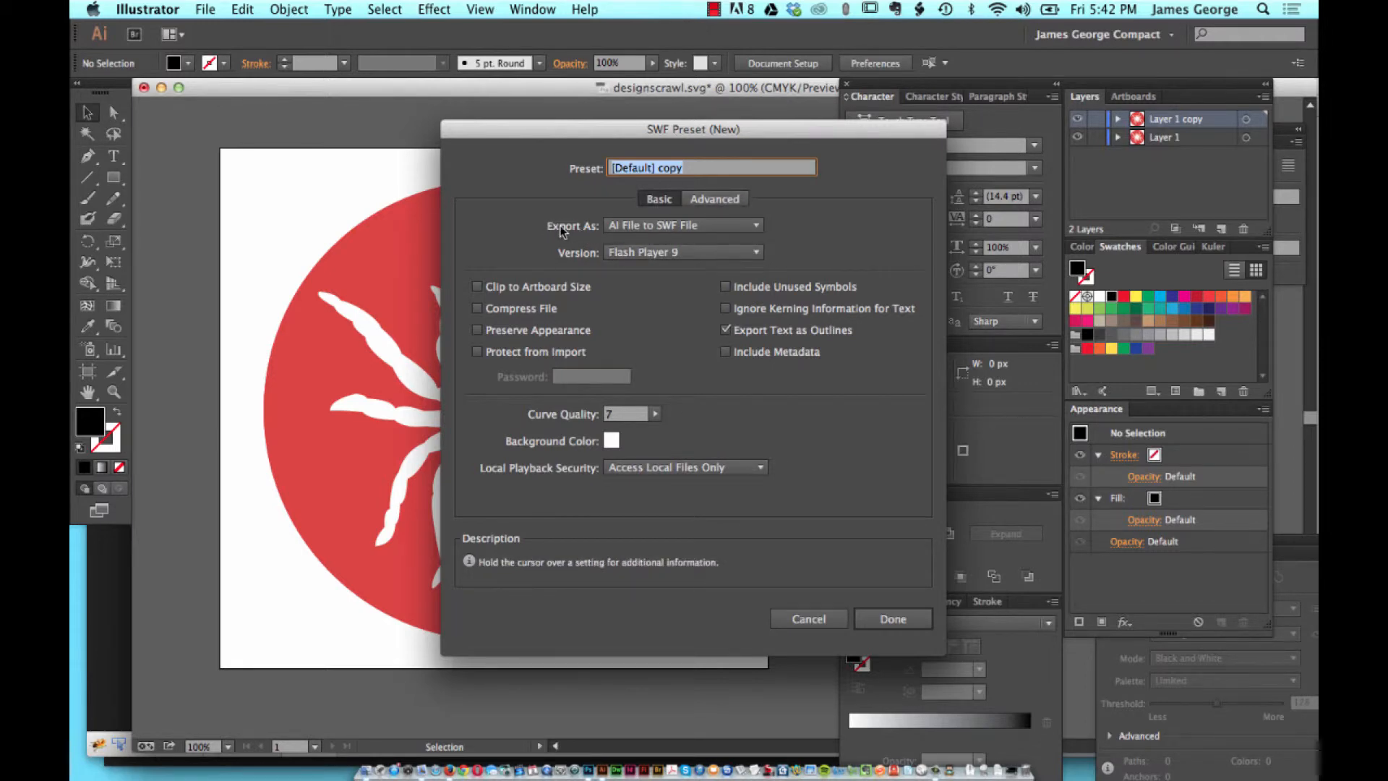
{"action": "mouse_move", "coordinate": [631, 229]}
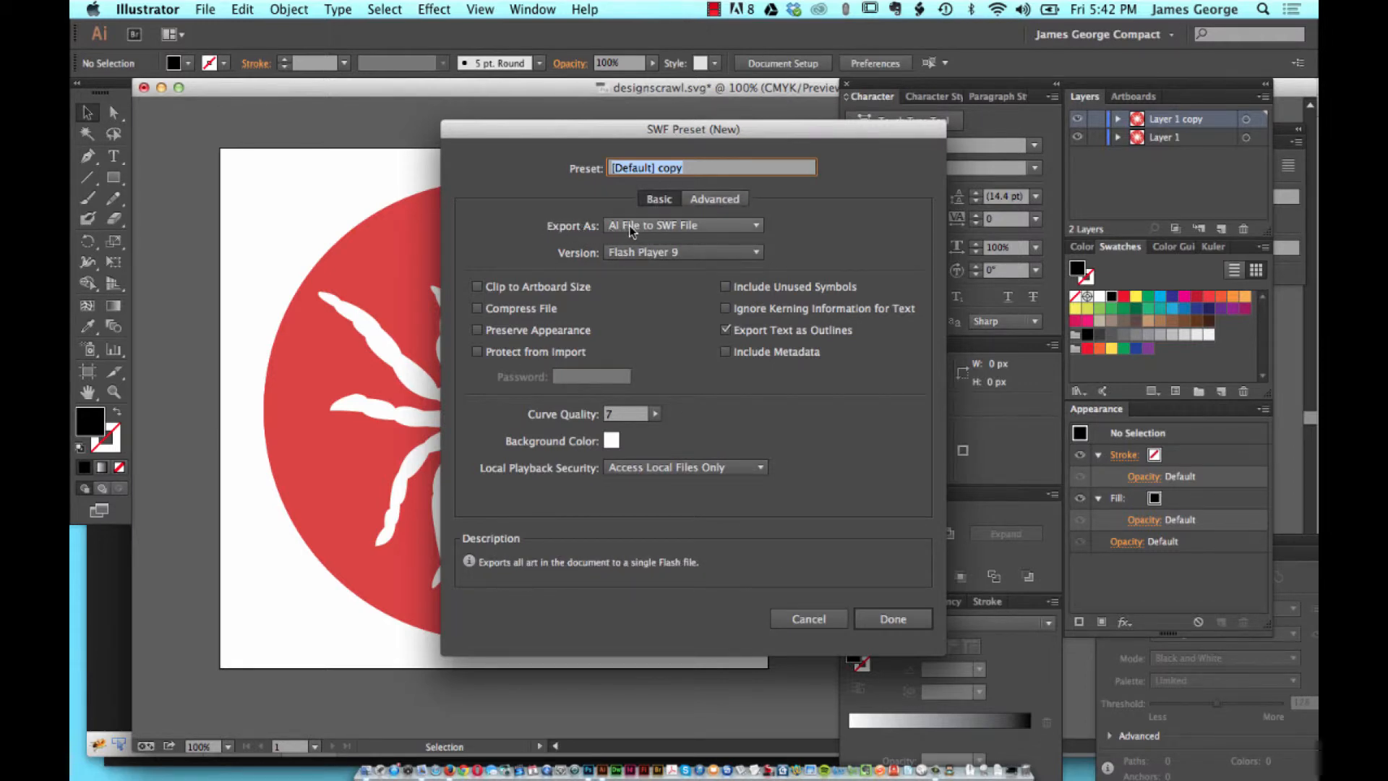
Set Export As to 'AI Layers to SWF Symbols'
{"action": "left_click", "coordinate": [681, 225]}
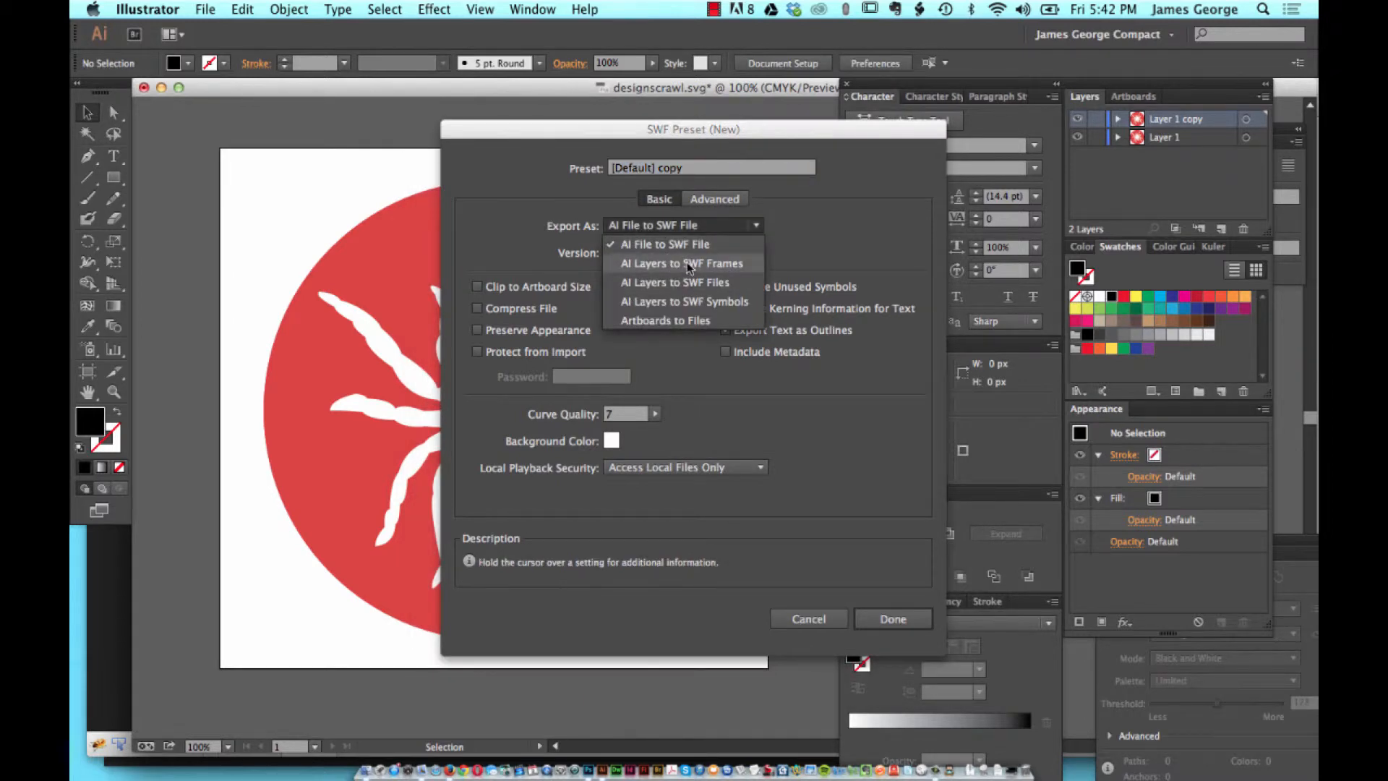
{"action": "mouse_move", "coordinate": [668, 300]}
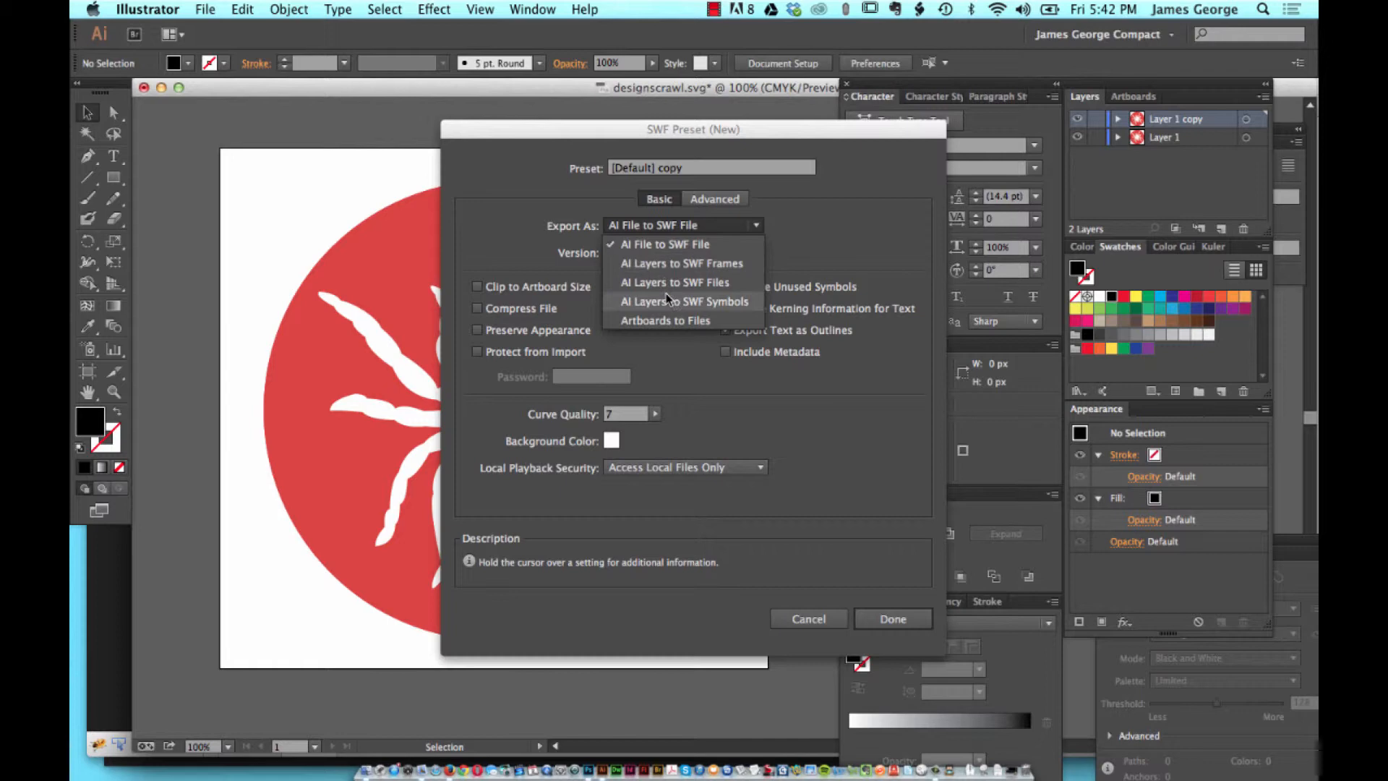
{"action": "mouse_move", "coordinate": [645, 300]}
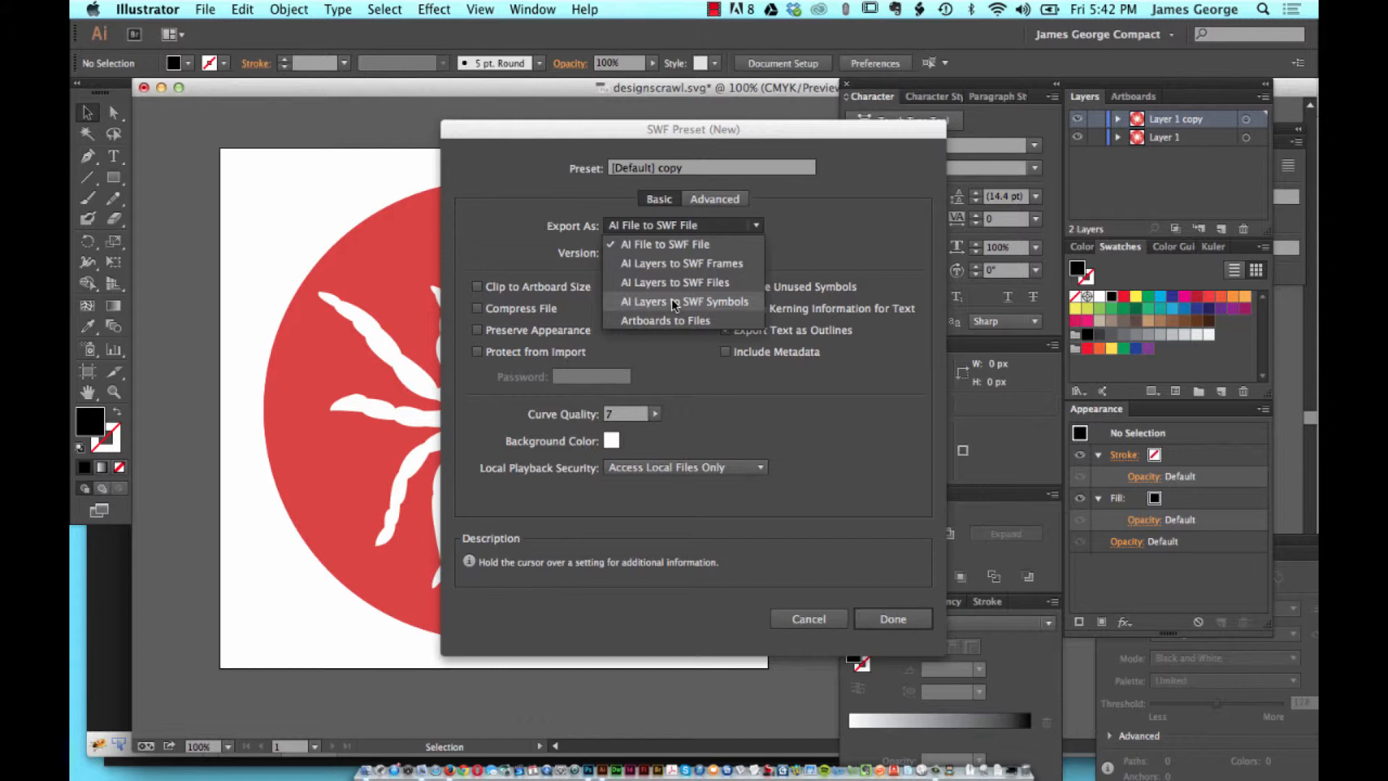
{"action": "mouse_move", "coordinate": [702, 308]}
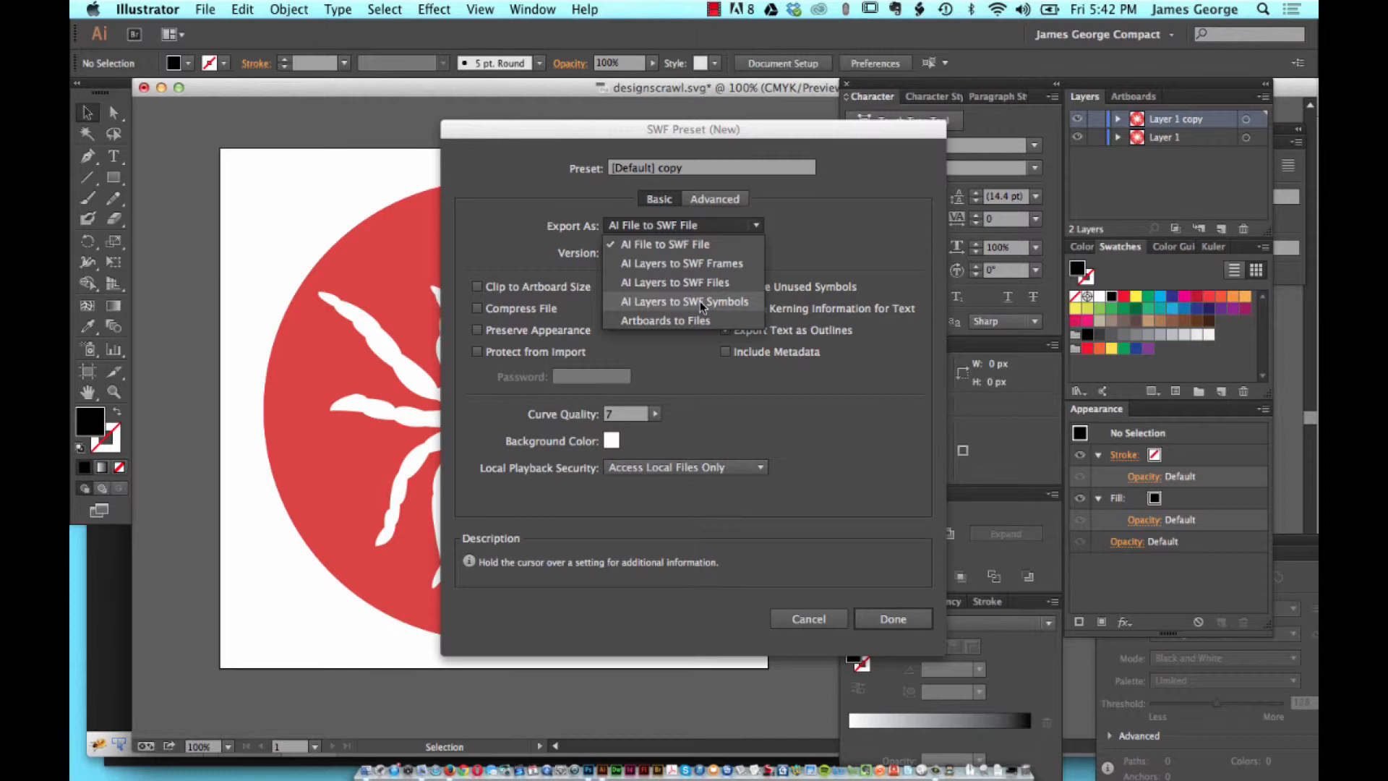
{"action": "left_click", "coordinate": [681, 301]}
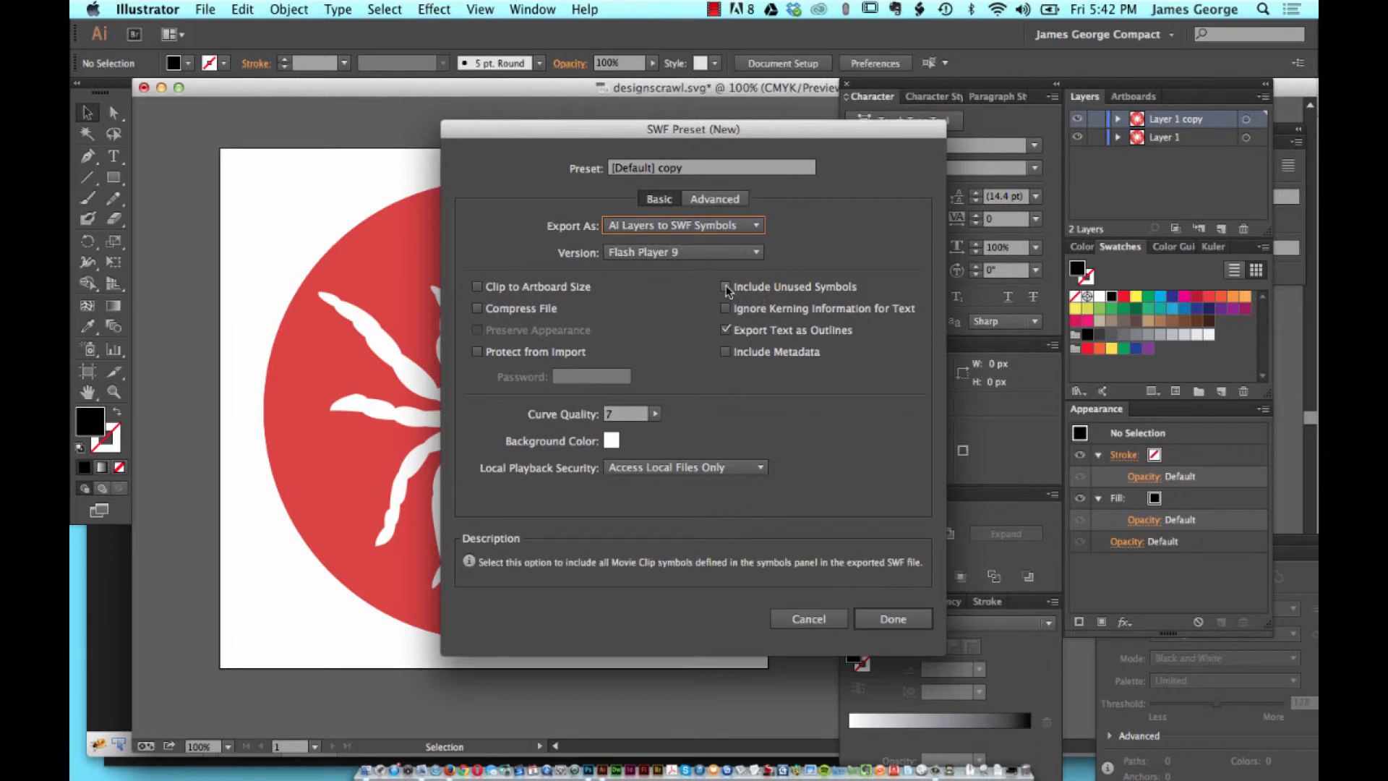
Enable Include Unused Symbols and raise Curve Quality from 7 to 10
{"action": "left_click", "coordinate": [724, 286]}
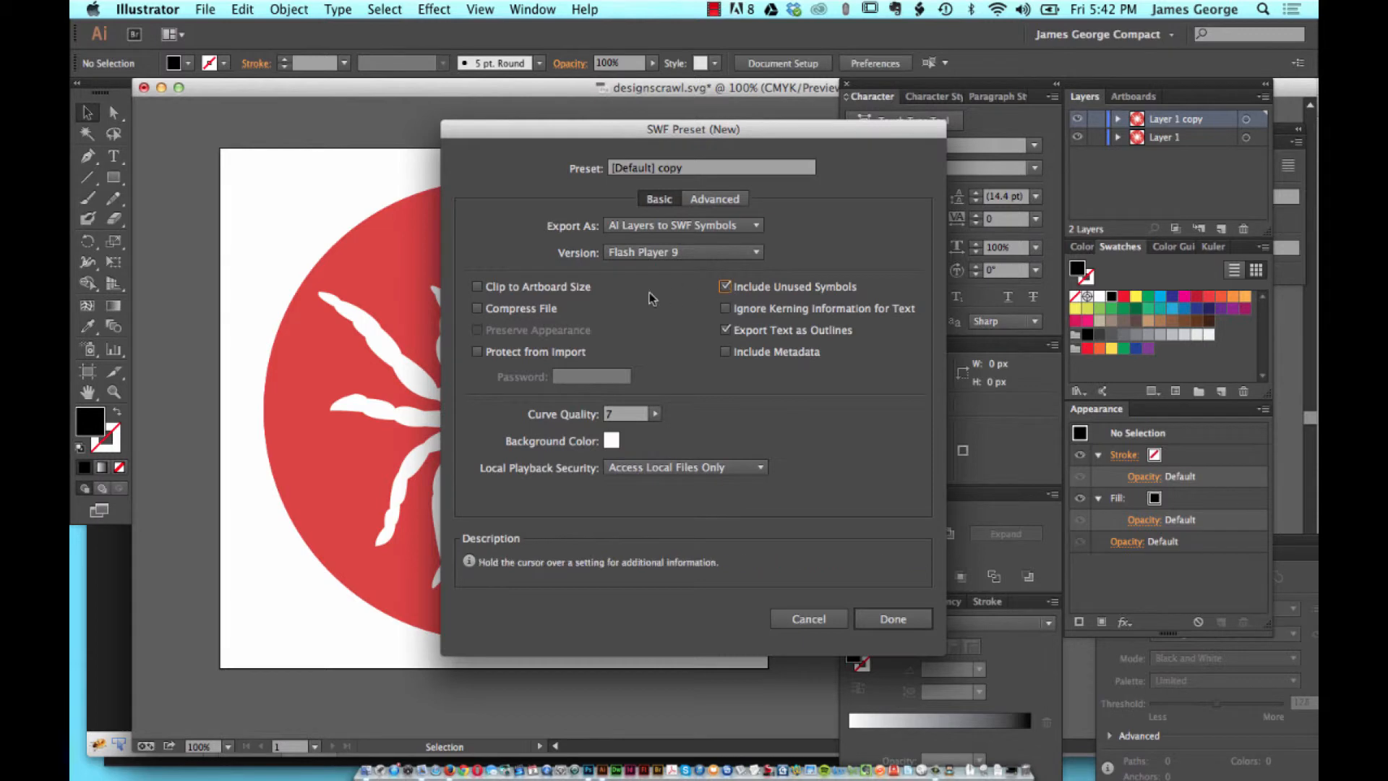
{"action": "mouse_move", "coordinate": [496, 312]}
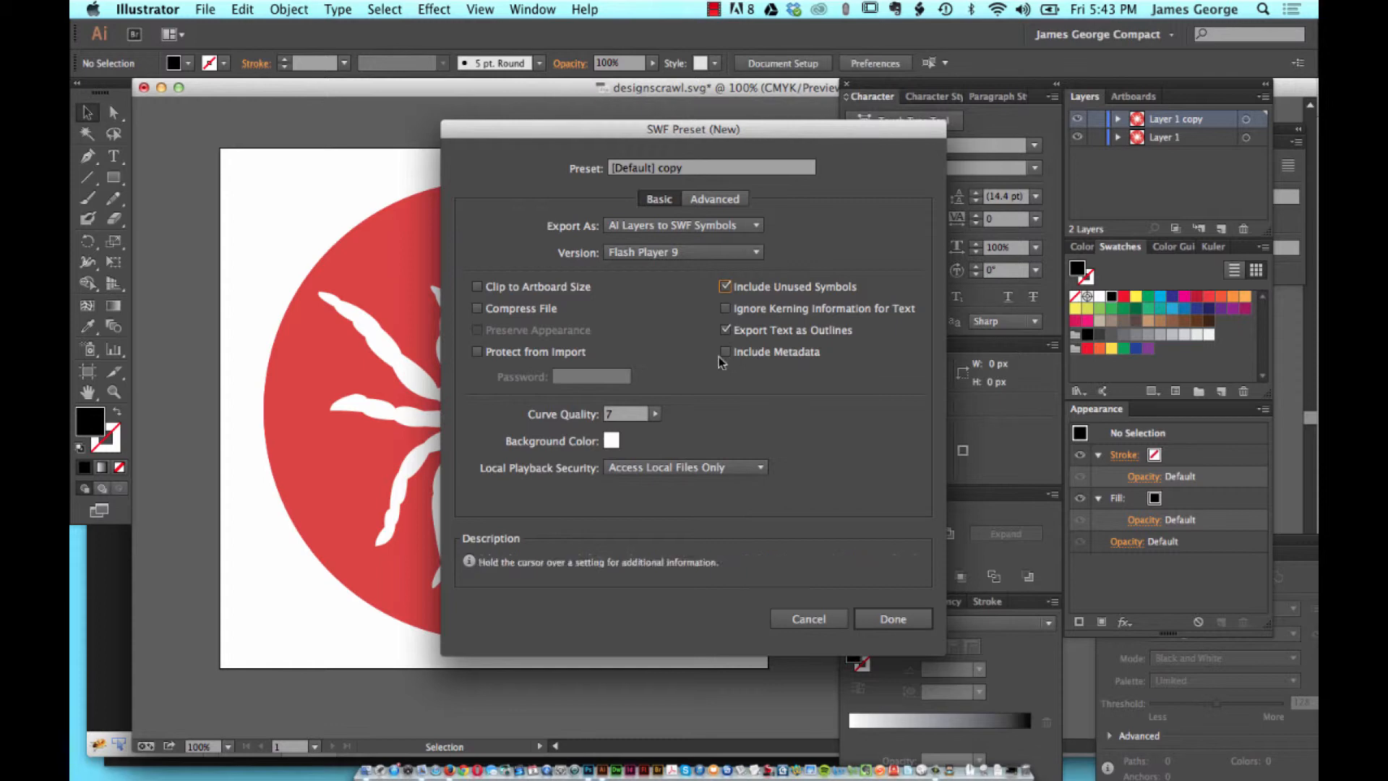
{"action": "mouse_move", "coordinate": [653, 417]}
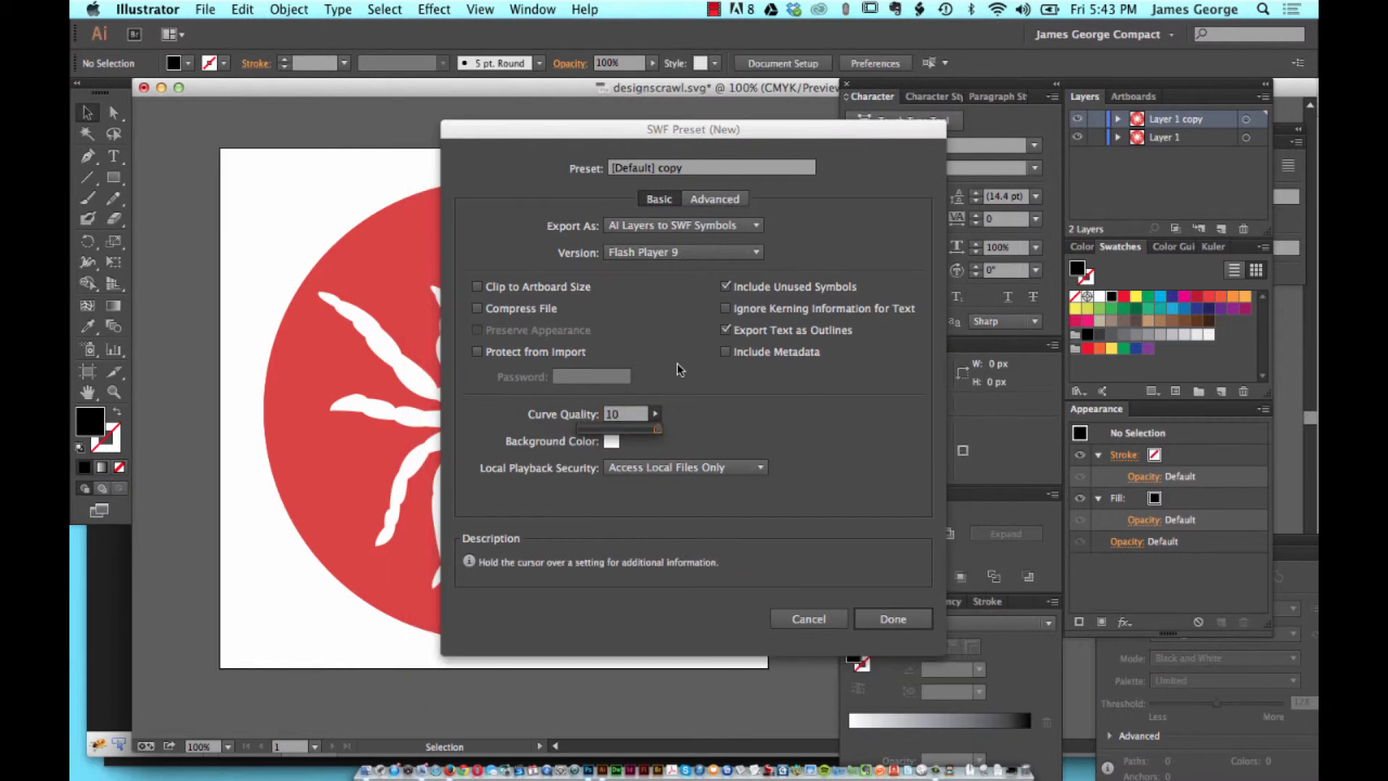
{"action": "left_click", "coordinate": [625, 414]}
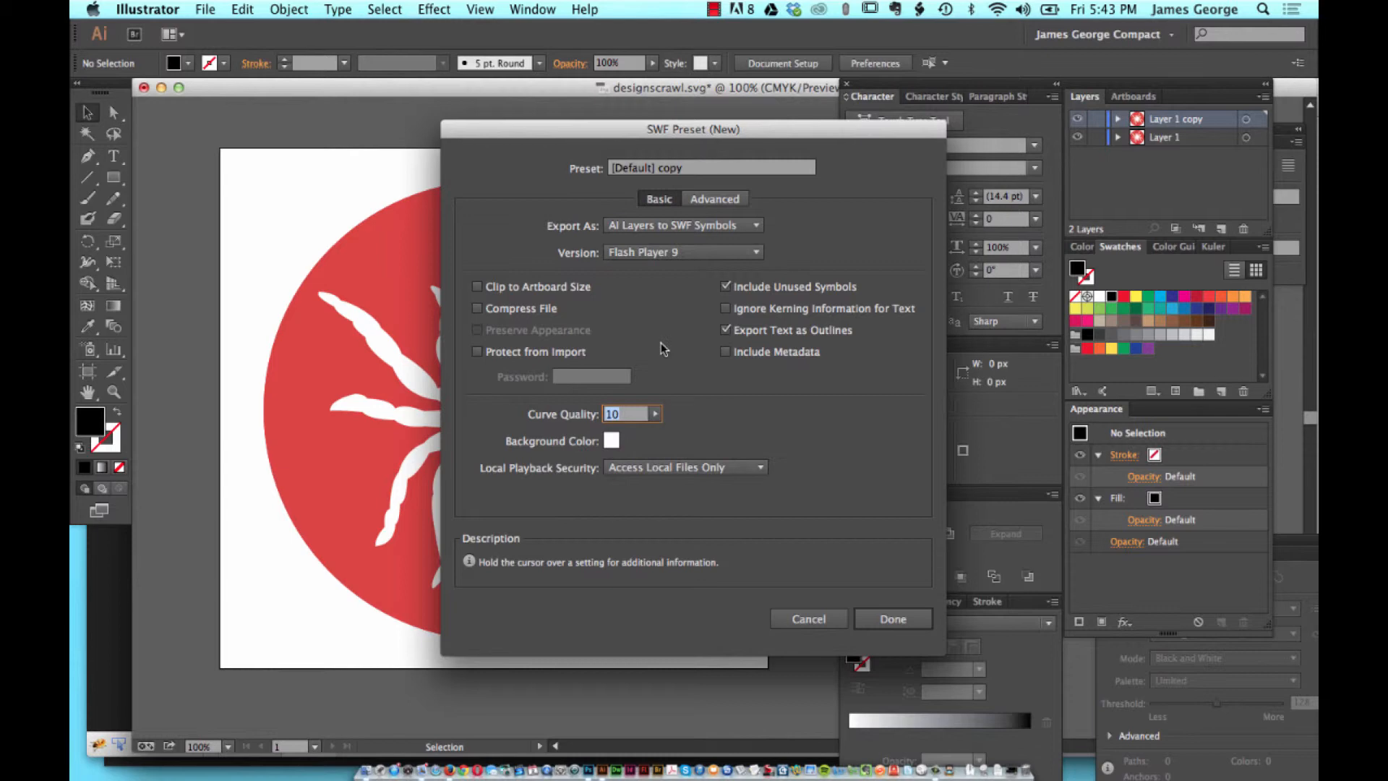
{"action": "mouse_move", "coordinate": [670, 345]}
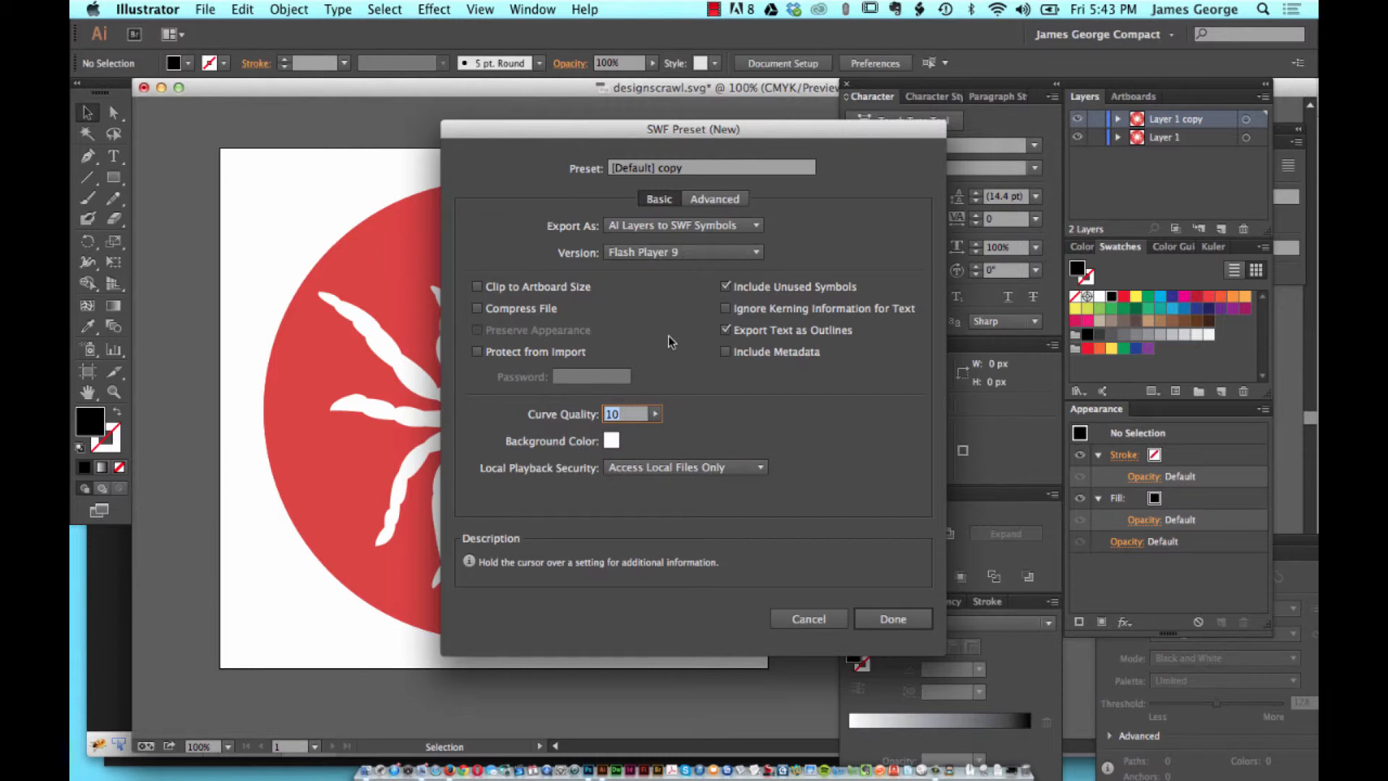
{"action": "mouse_move", "coordinate": [518, 490]}
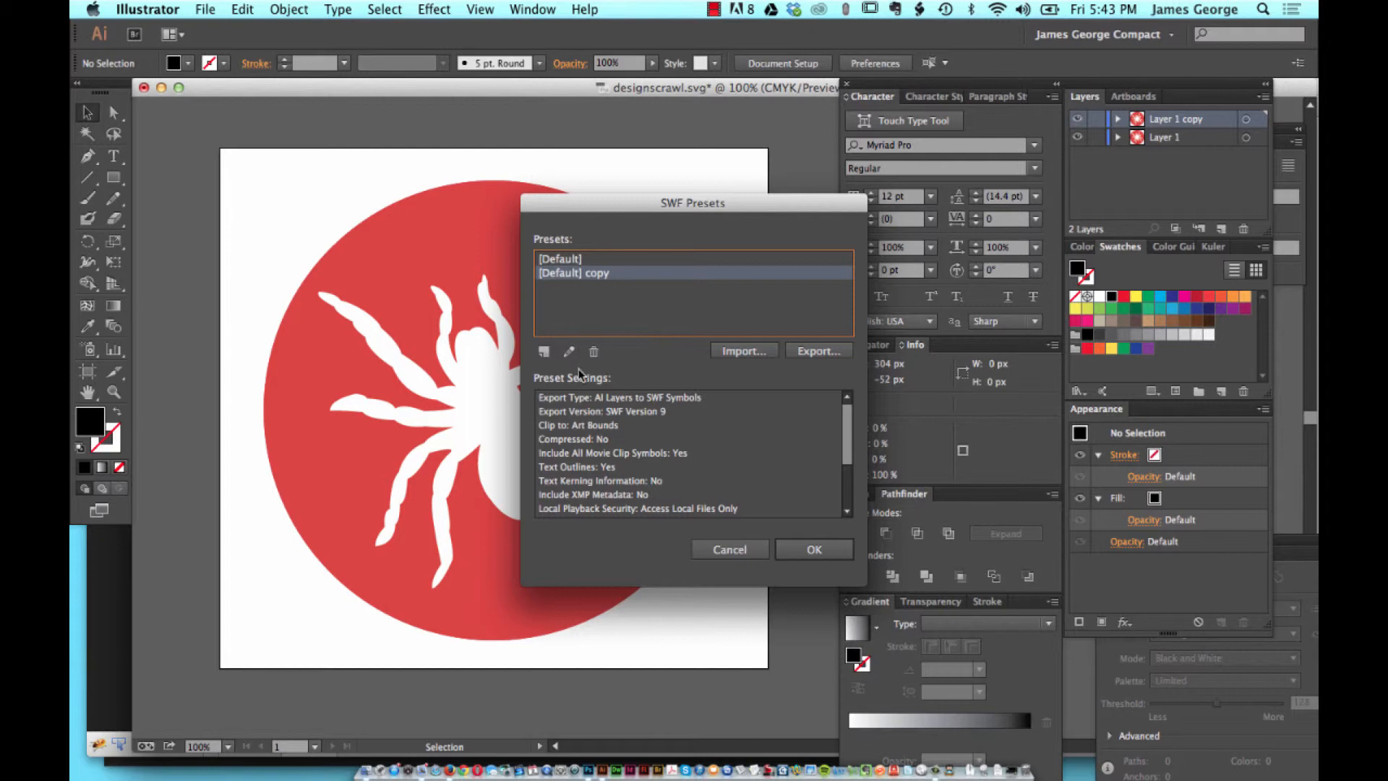
Rename the '[Default] copy' preset to 'Ai Layers to Swf Symbols' and save it
{"action": "left_click", "coordinate": [570, 352]}
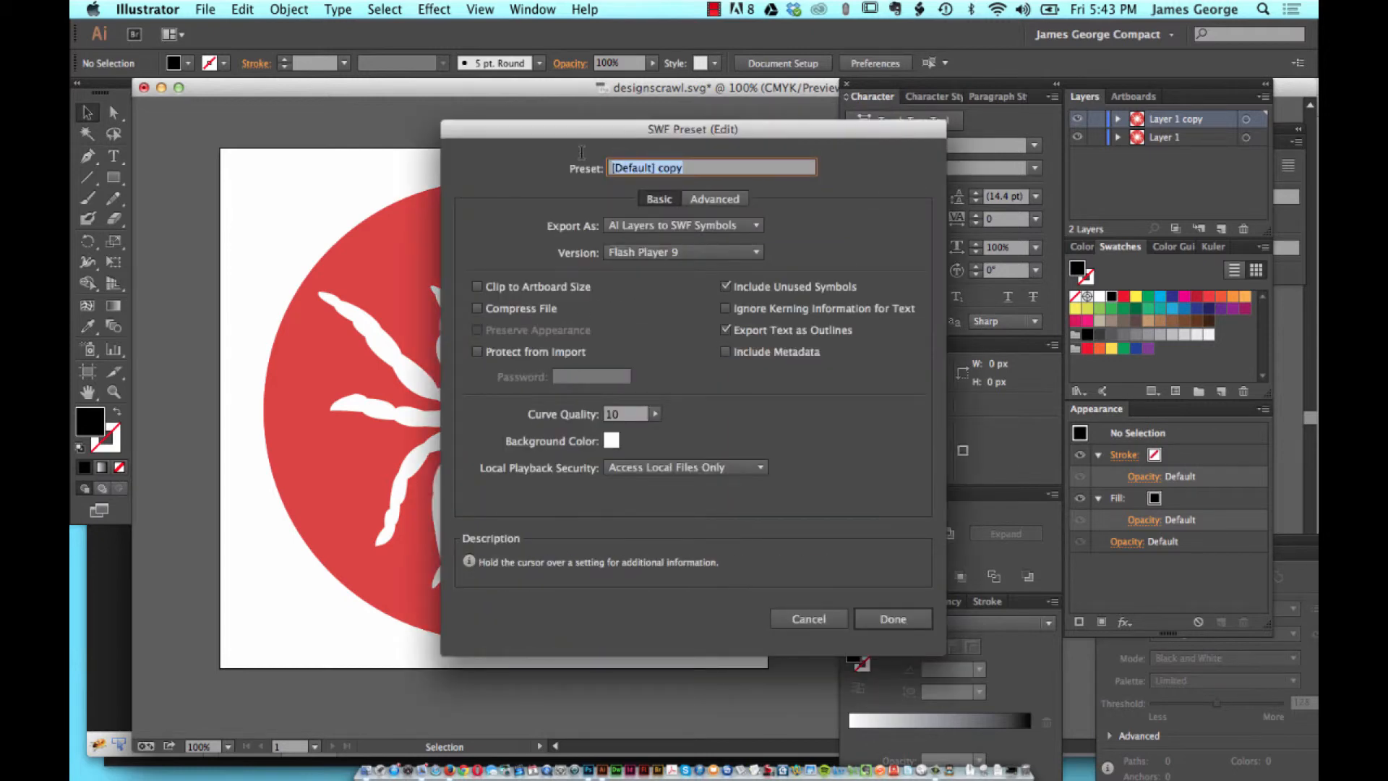
{"action": "type", "text": "Ai Layers to"}
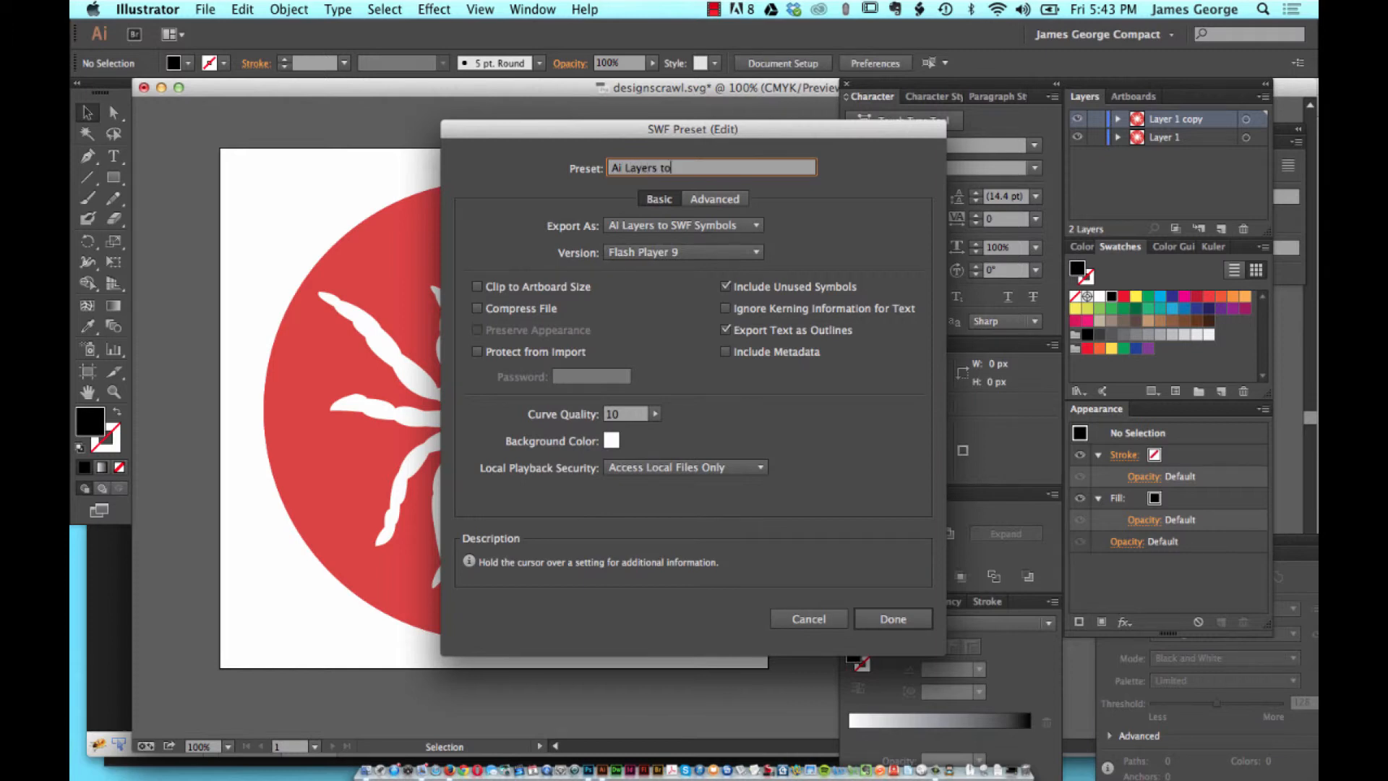
{"action": "type", "text": "Swf Symbols"}
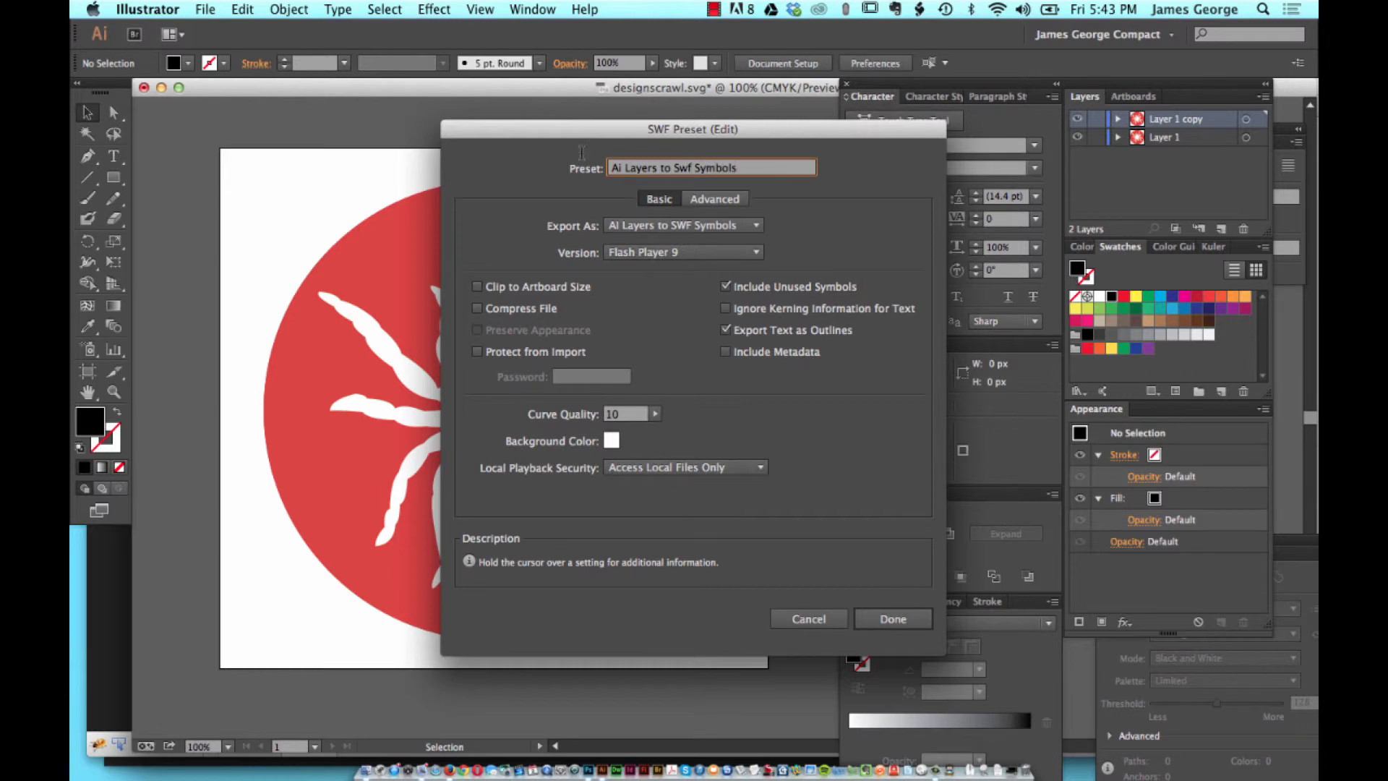
{"action": "left_click", "coordinate": [892, 619]}
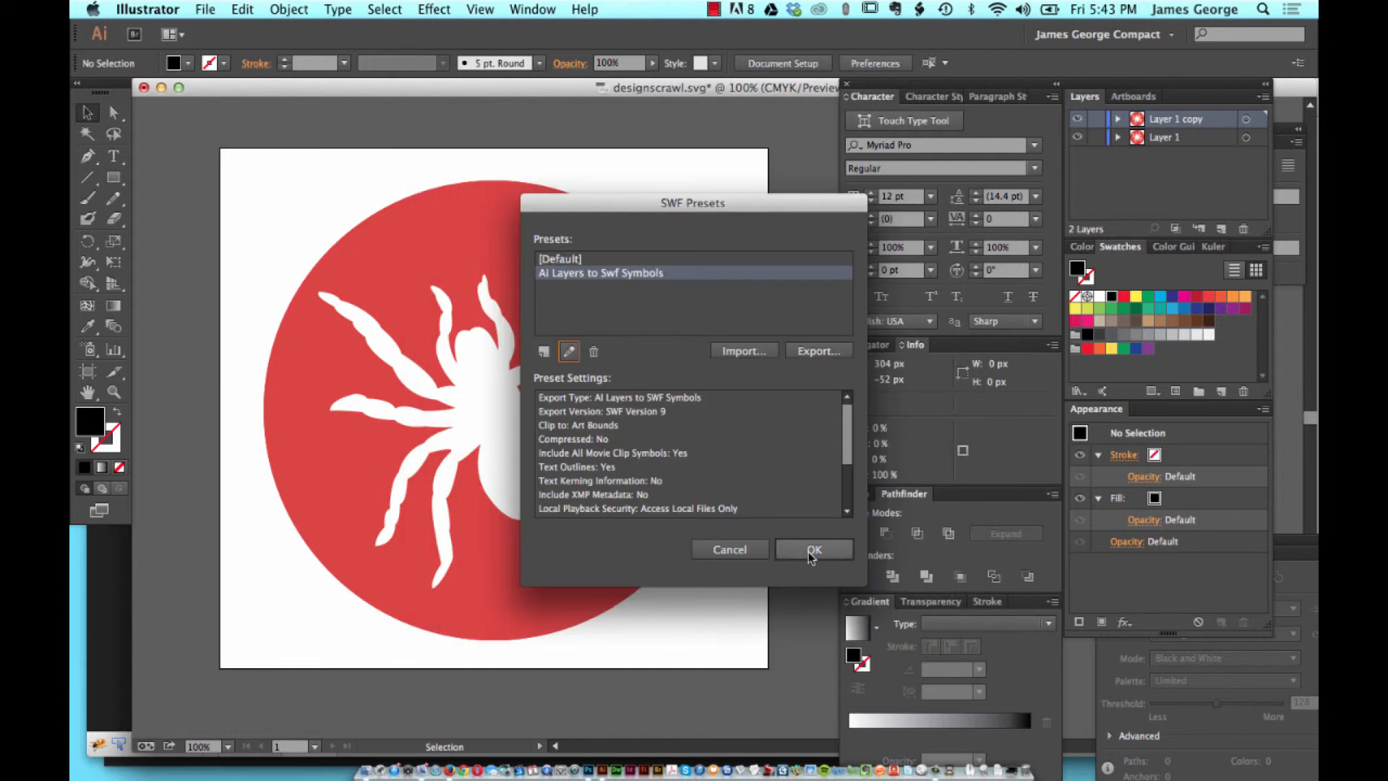
Confirm the SWF Presets list with OK, keeping the new preset saved
{"action": "left_click", "coordinate": [813, 550]}
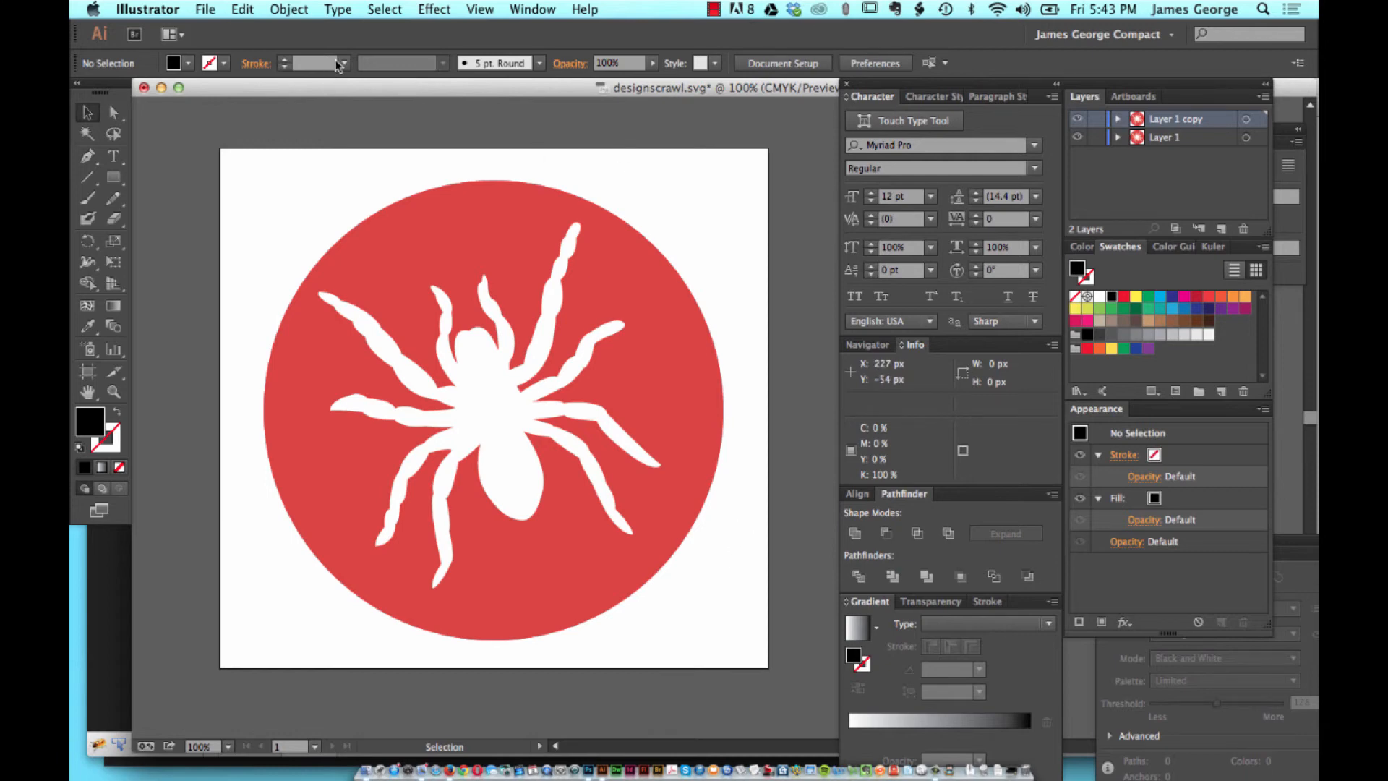
{"action": "mouse_move", "coordinate": [685, 150]}
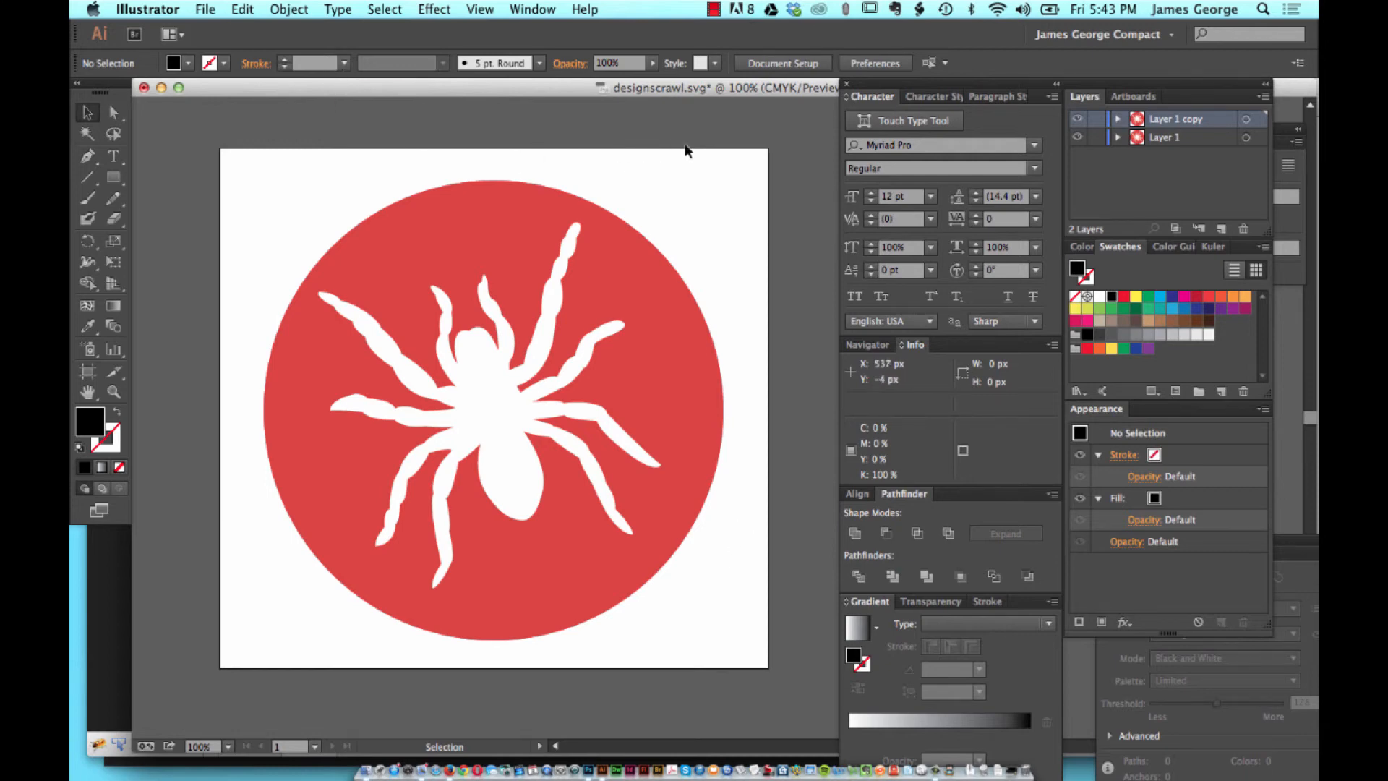